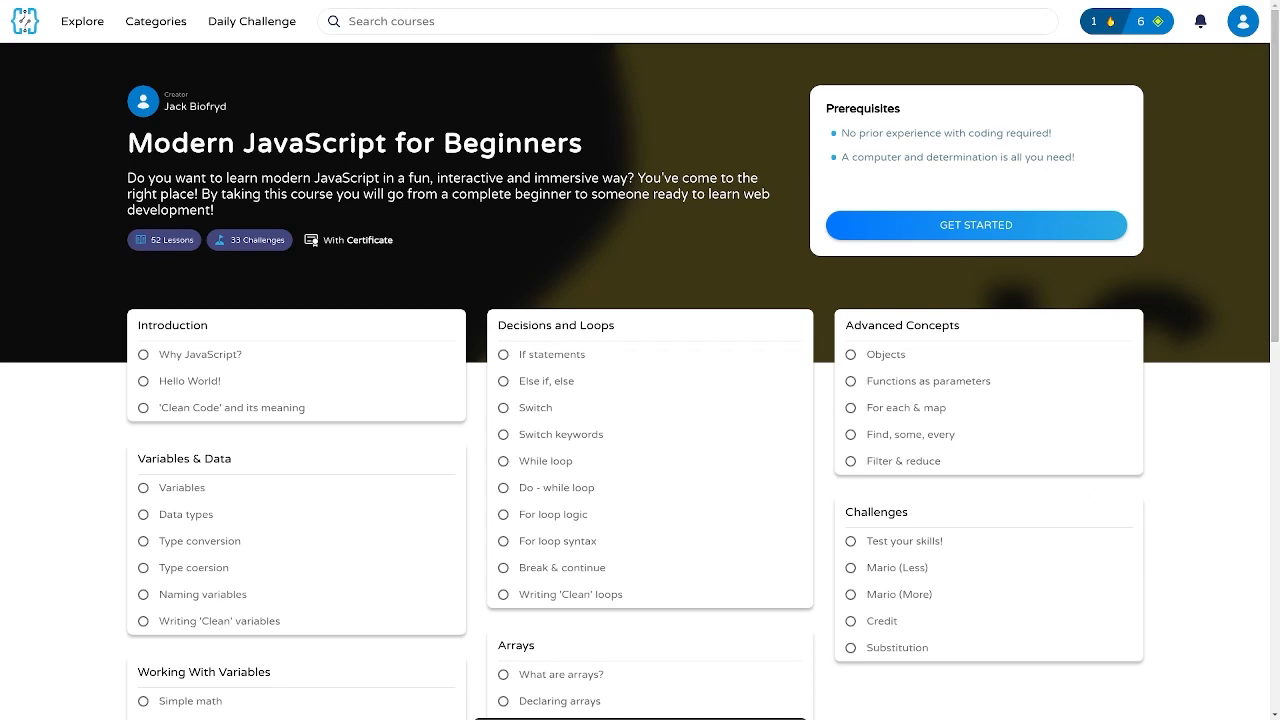
mouse_move(136, 176)
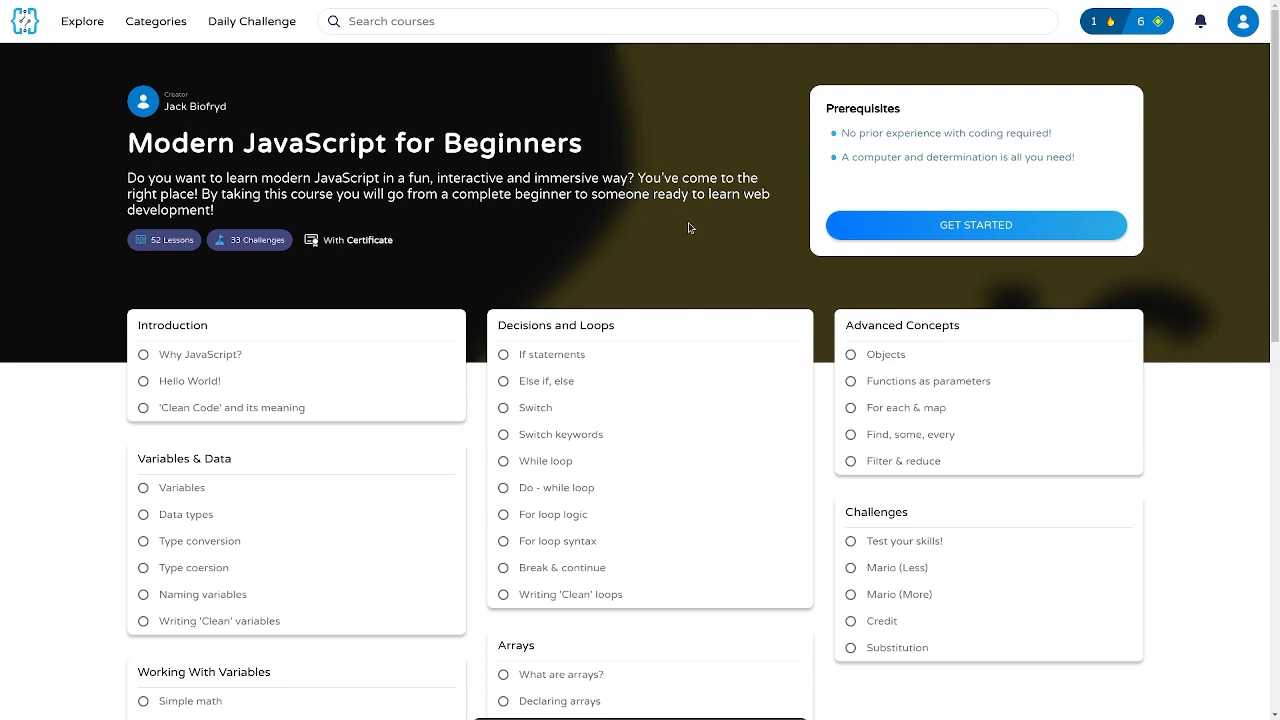
mouse_move(580, 232)
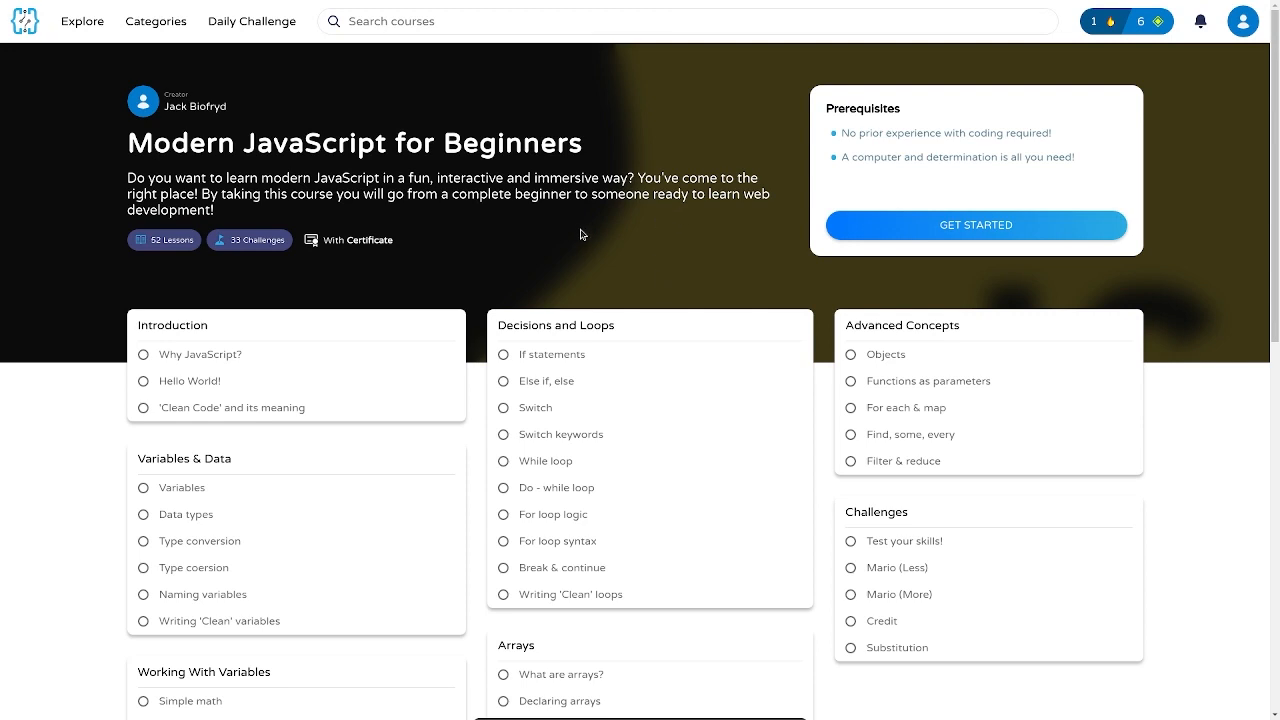
mouse_move(704, 220)
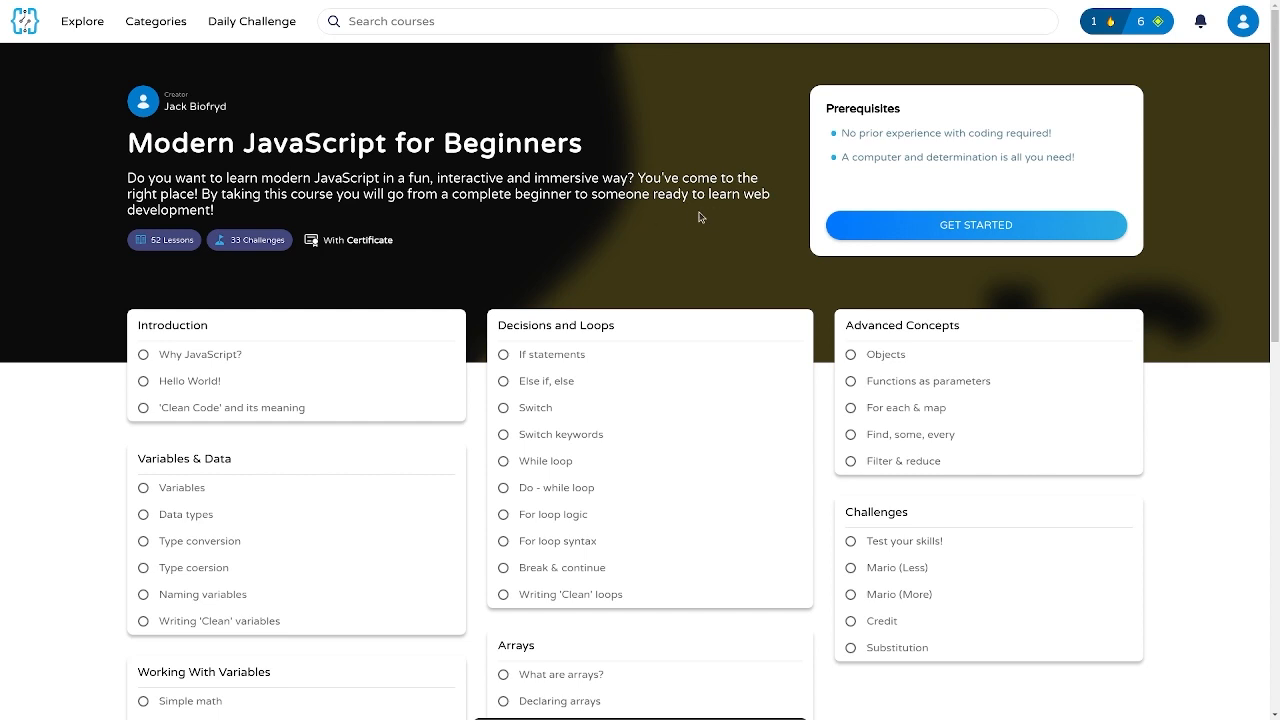
mouse_move(966, 224)
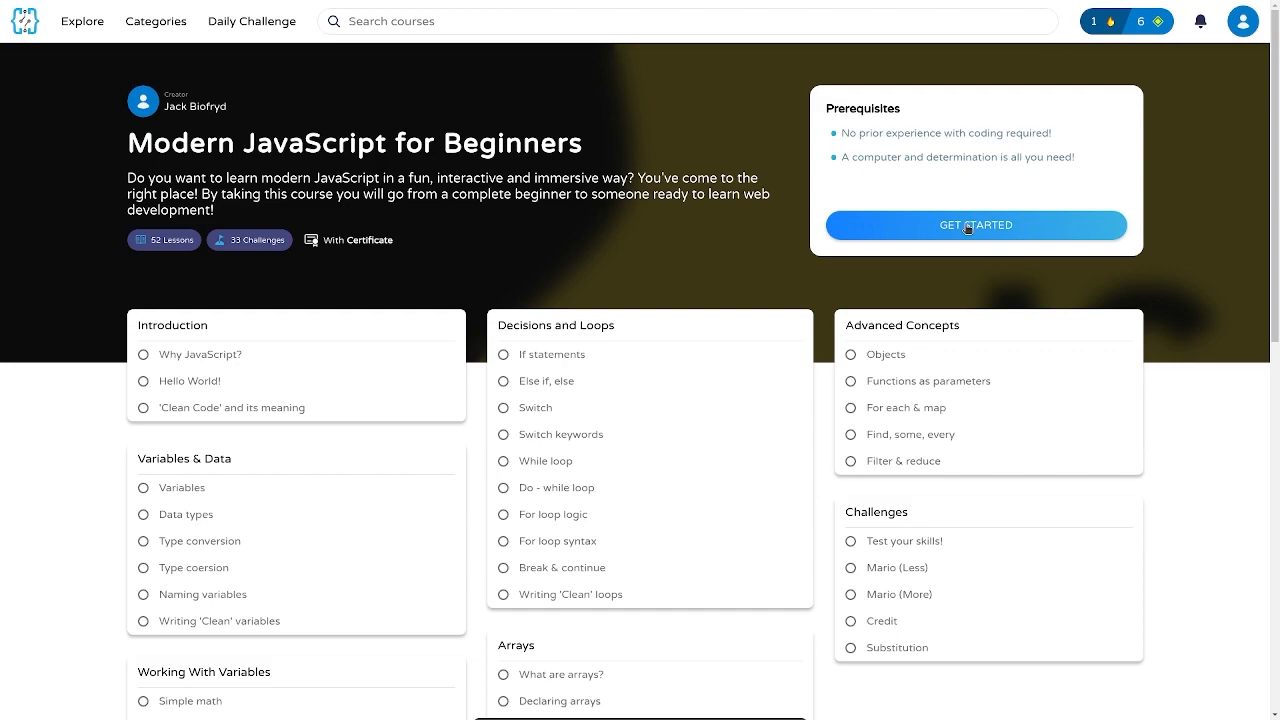
Start the Modern JavaScript course, finish the Why JavaScript? lesson and advance to step 2 of 52.
click(976, 224)
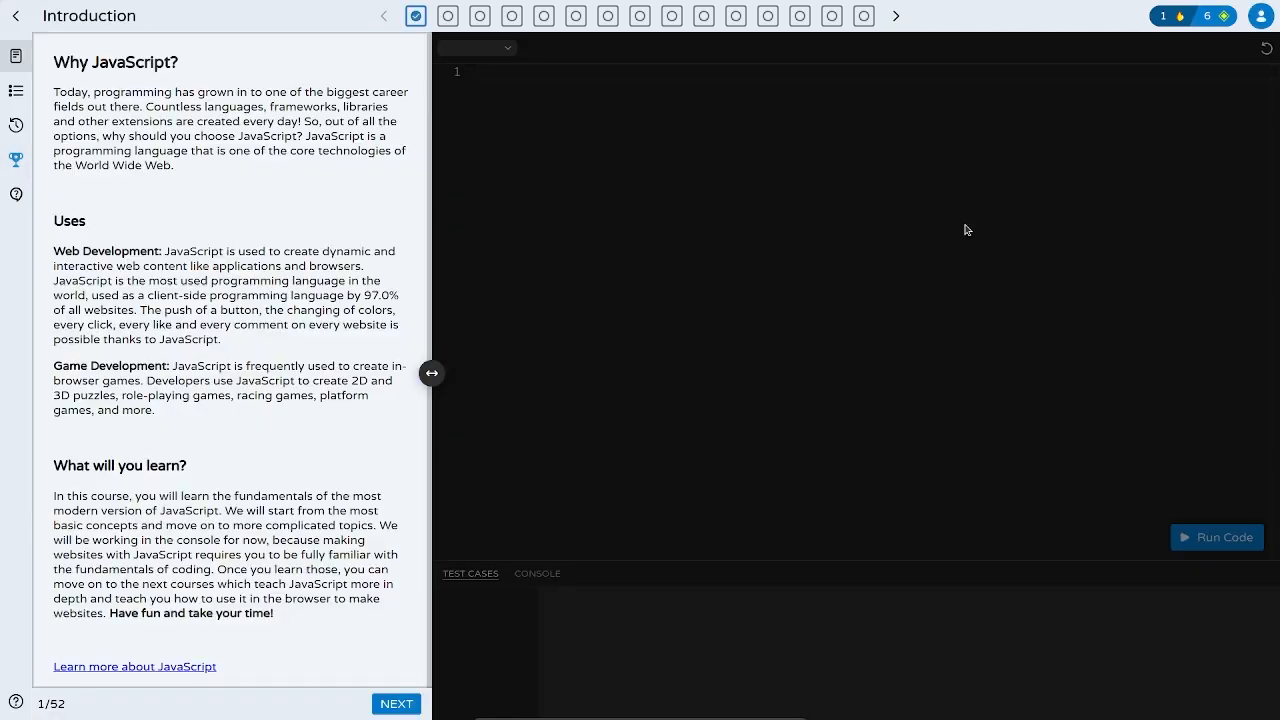
mouse_move(272, 270)
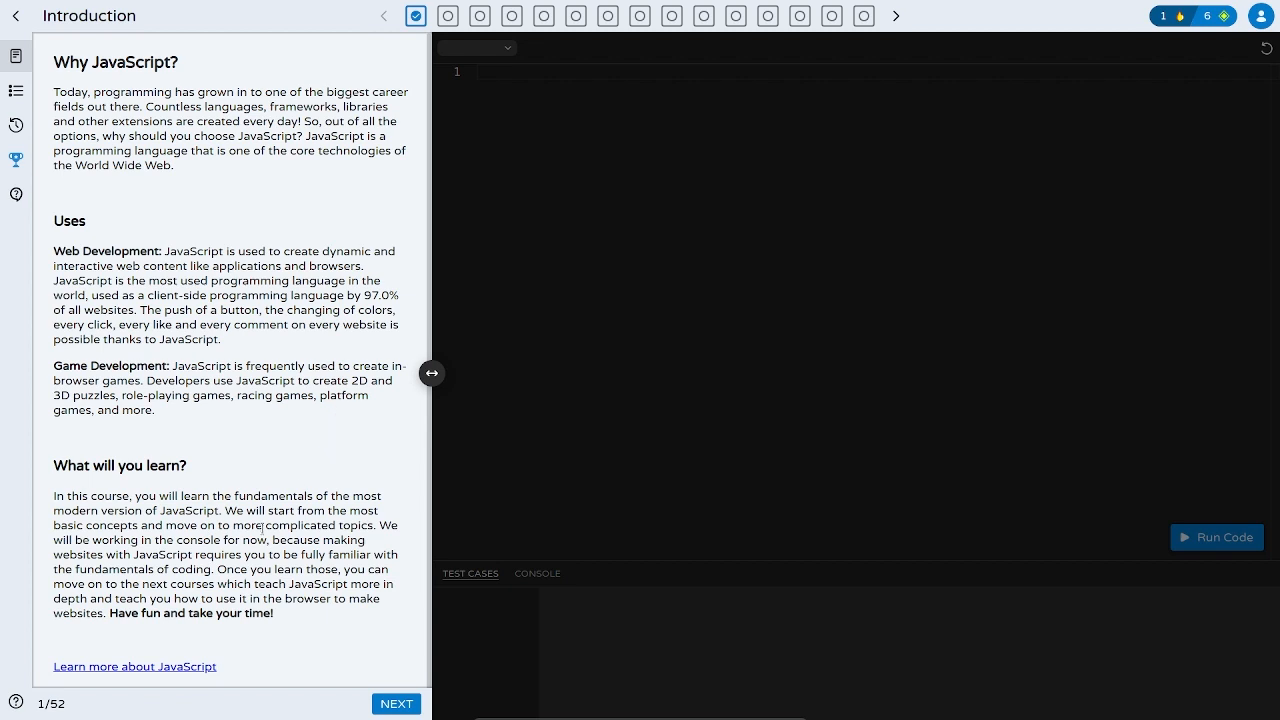
mouse_move(280, 420)
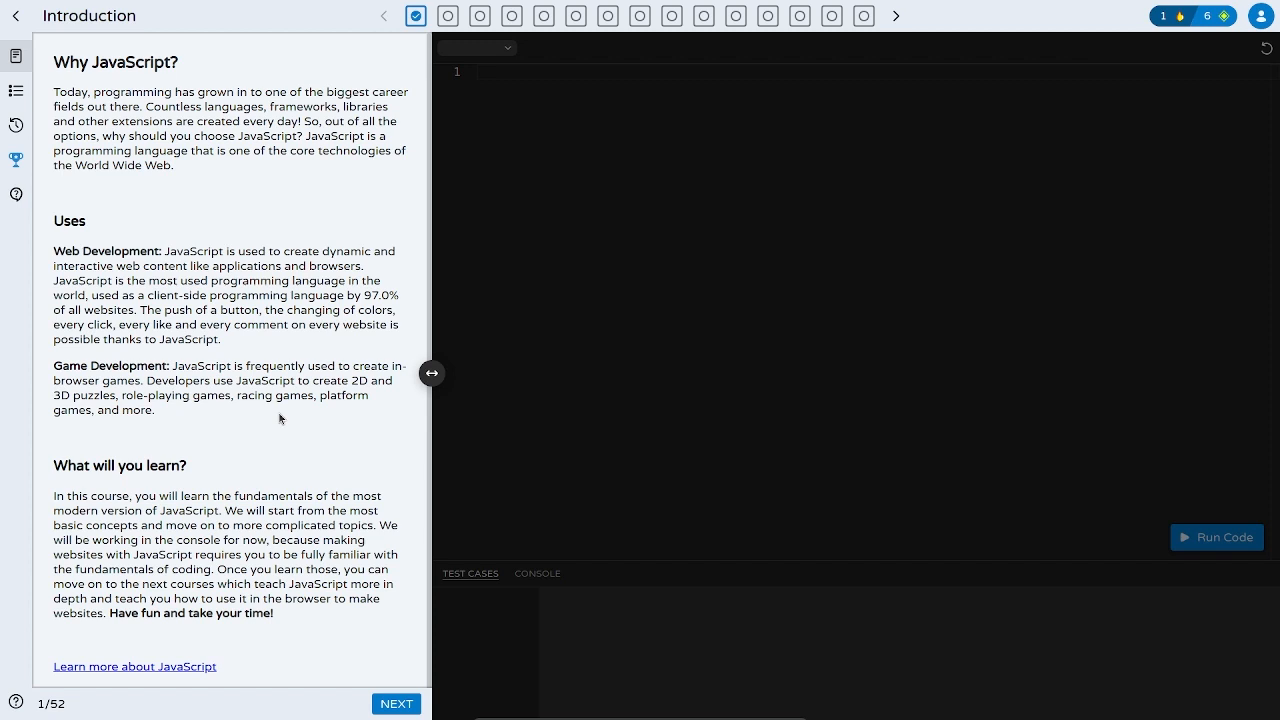
mouse_move(300, 502)
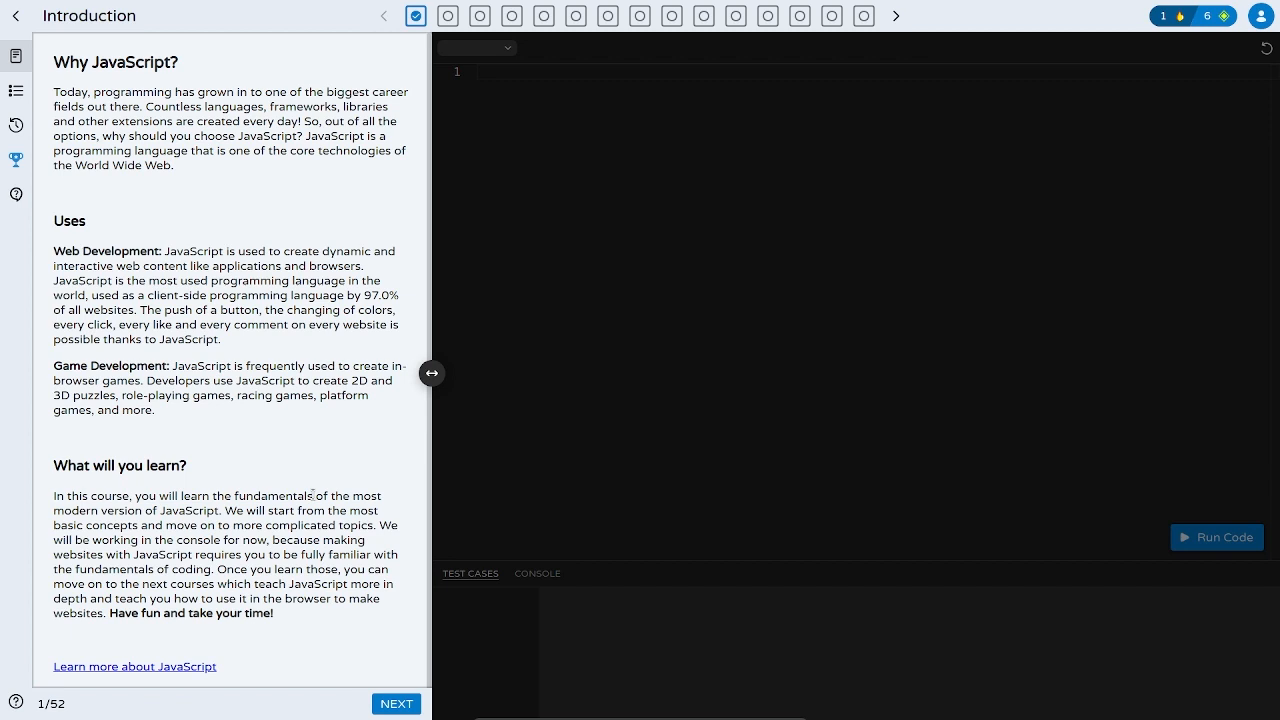
mouse_move(384, 564)
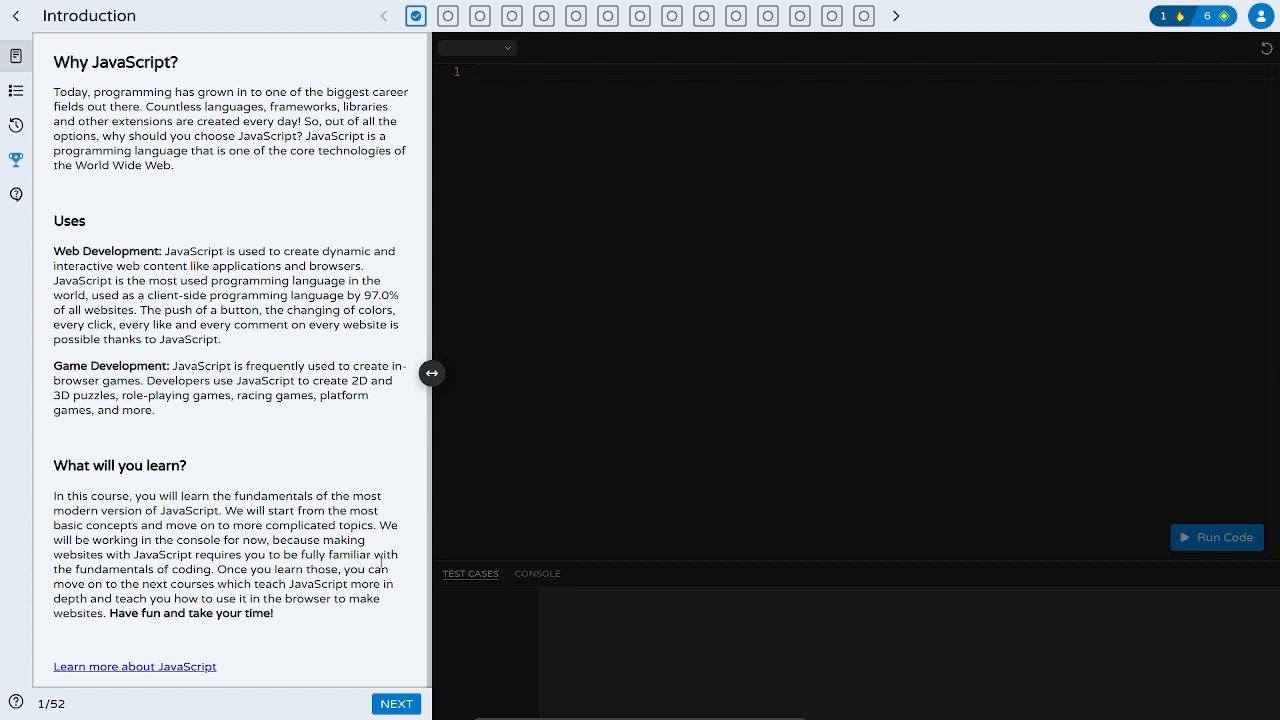
mouse_move(238, 660)
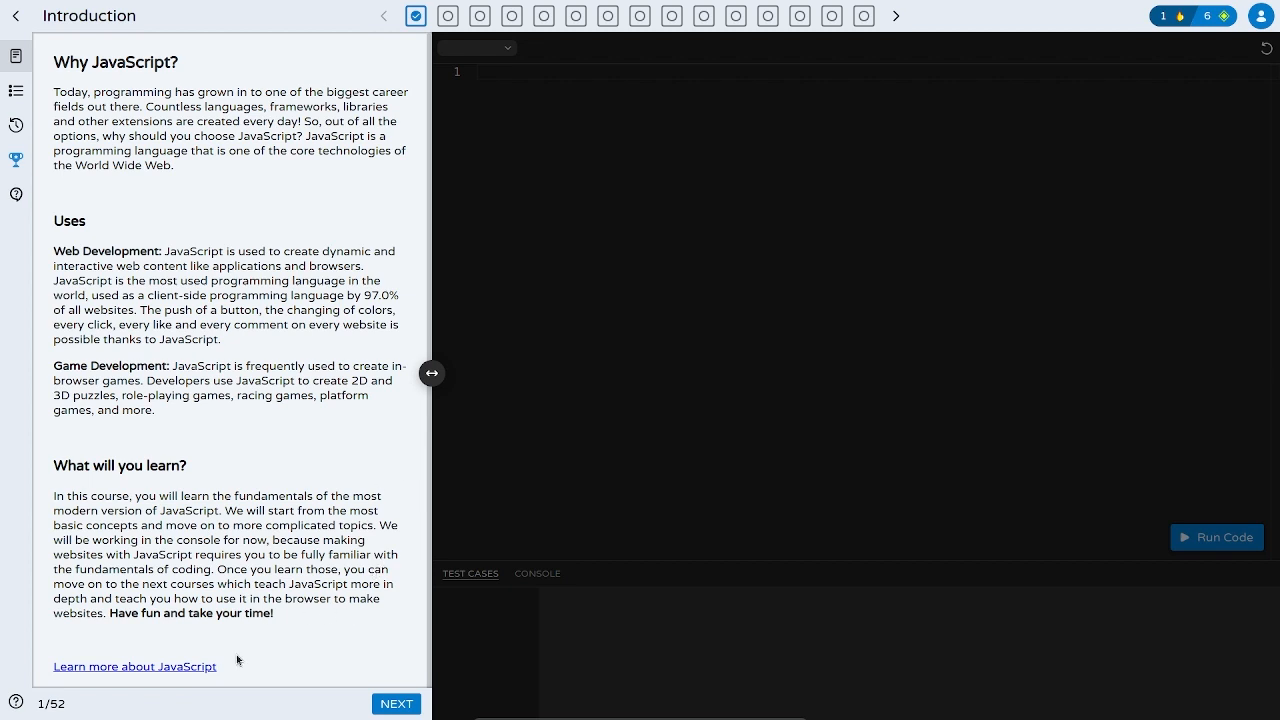
mouse_move(396, 704)
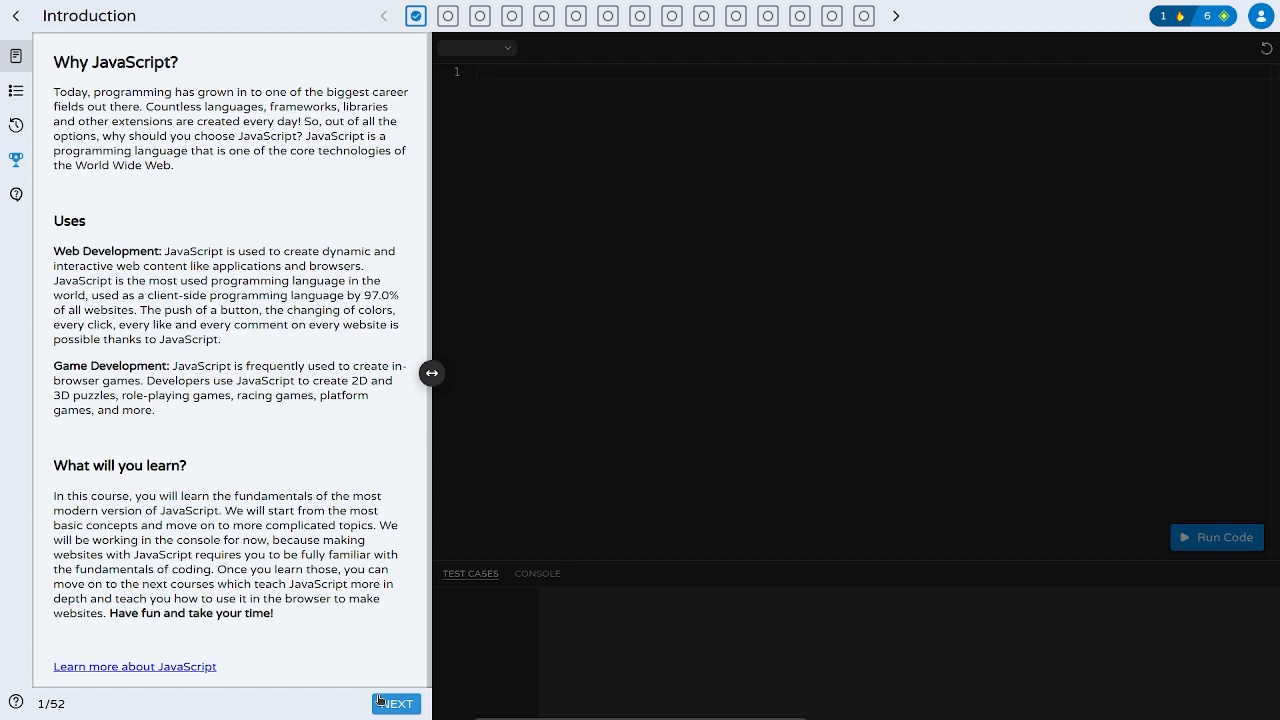
click(396, 704)
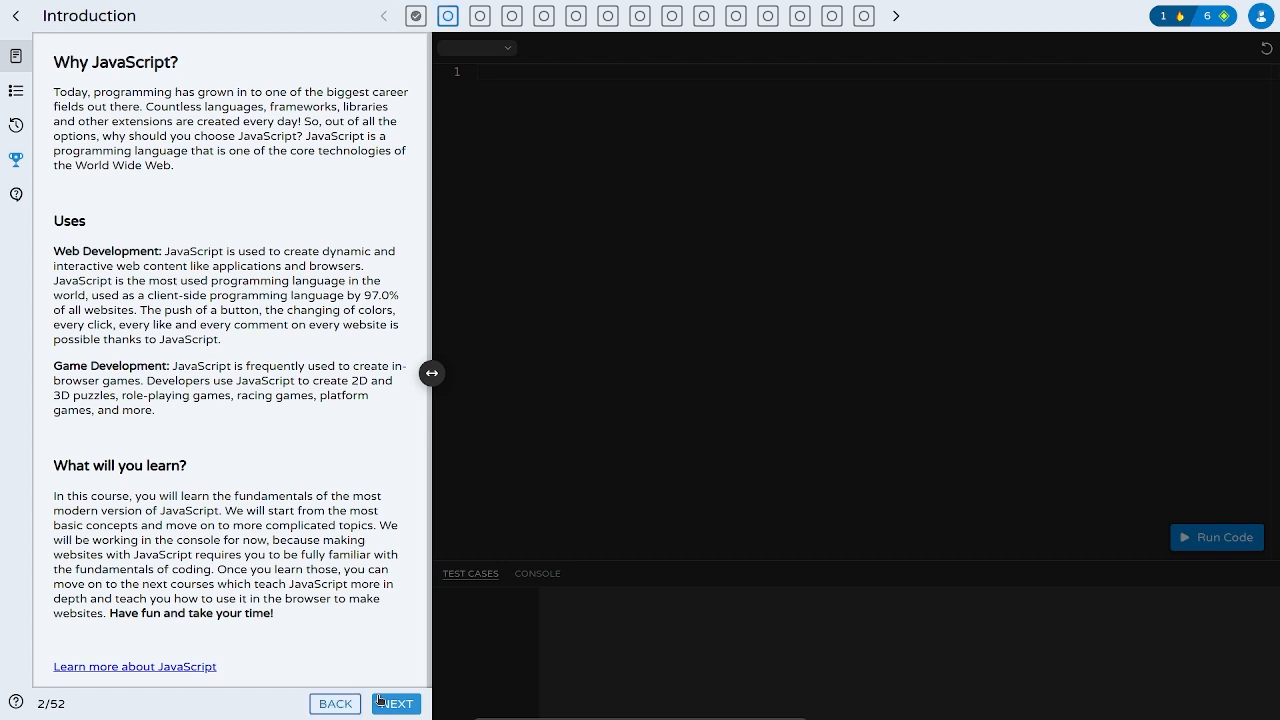
Load the Hello World! lesson and place the cursor on the editor's empty second line.
click(396, 704)
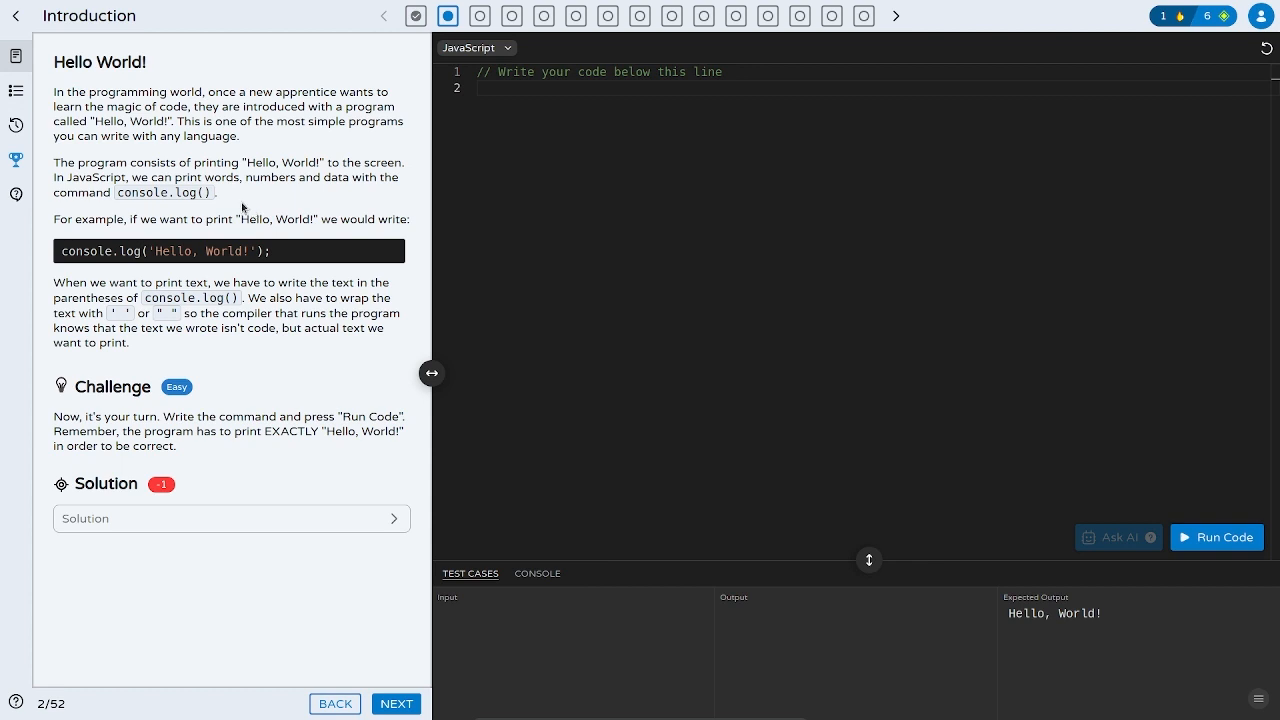
mouse_move(48, 112)
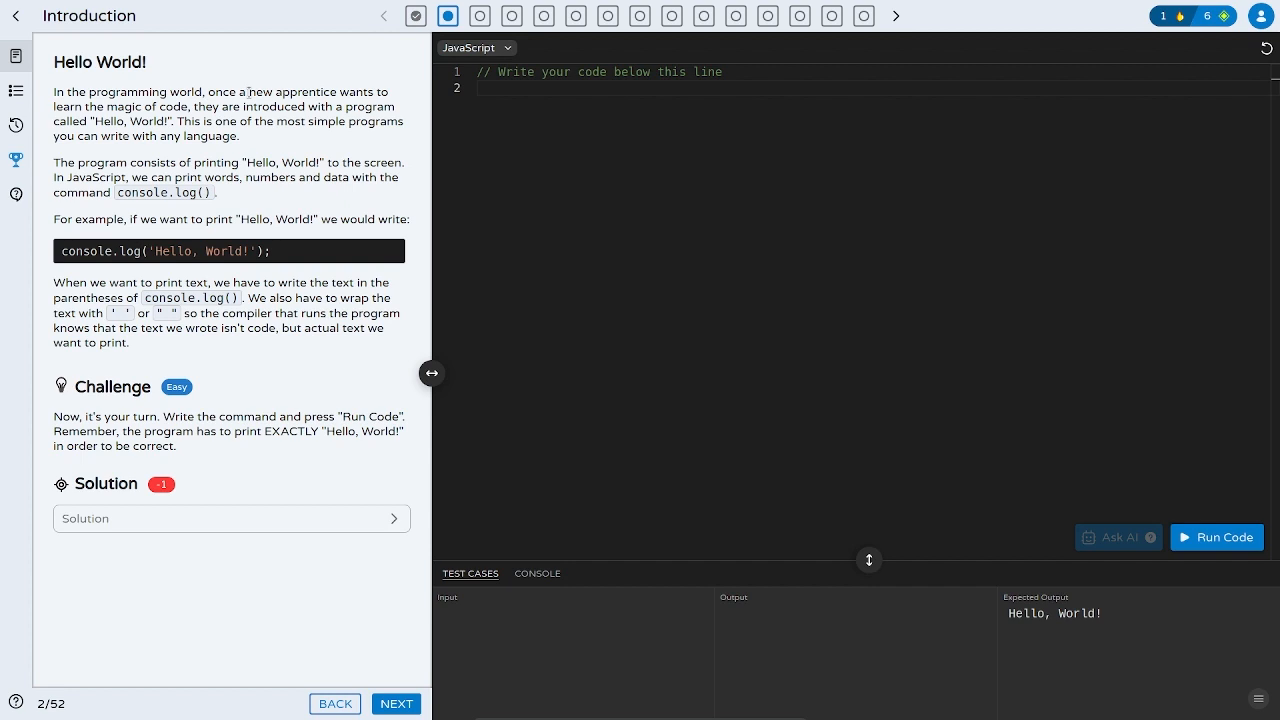
mouse_move(360, 204)
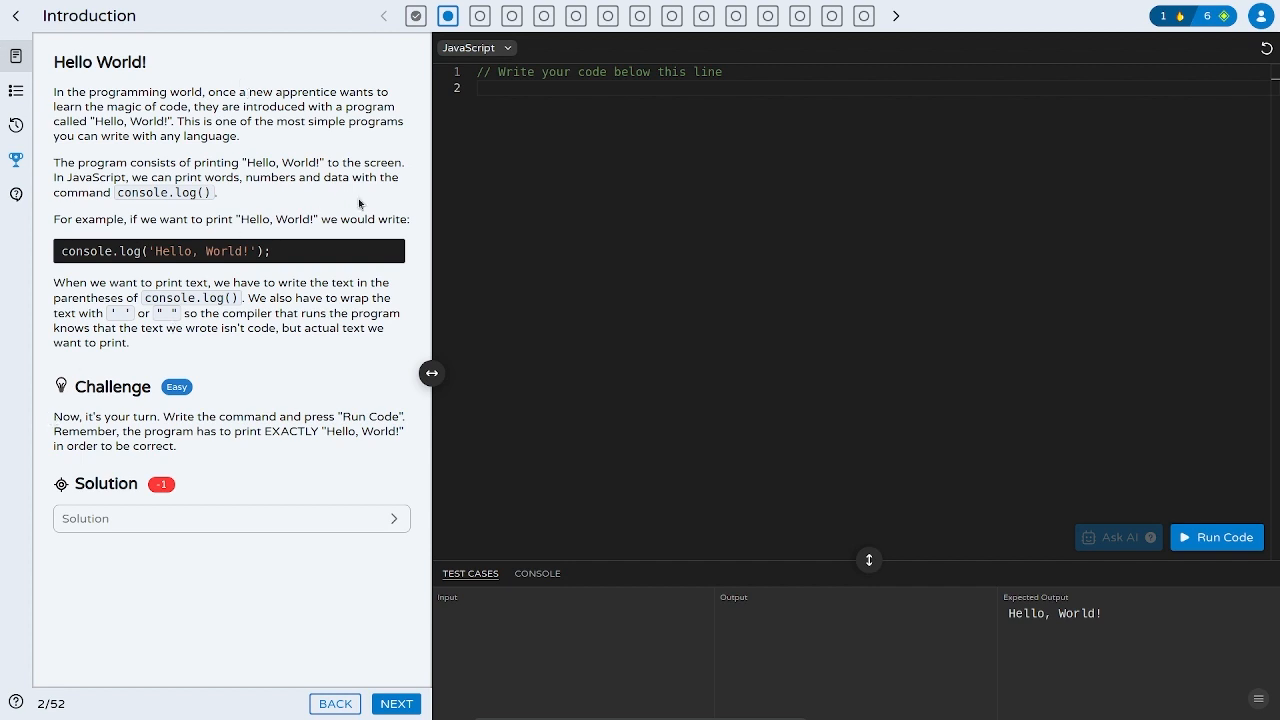
mouse_move(472, 222)
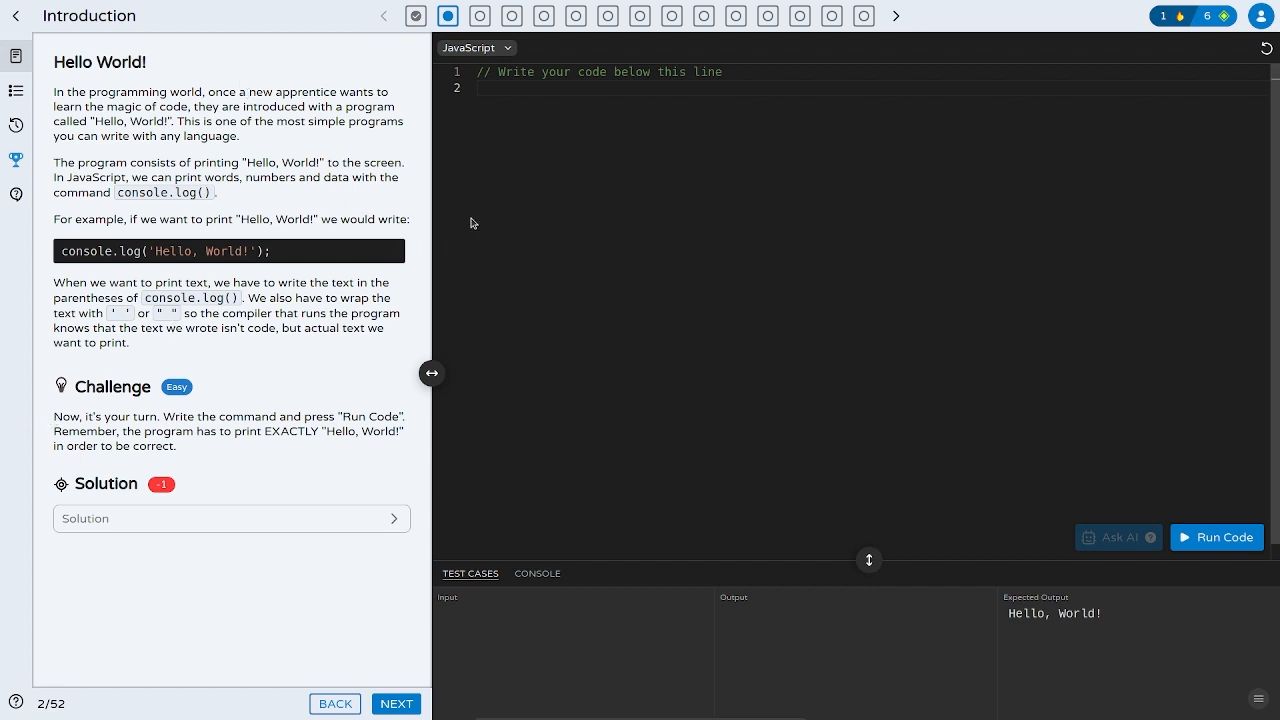
click(620, 88)
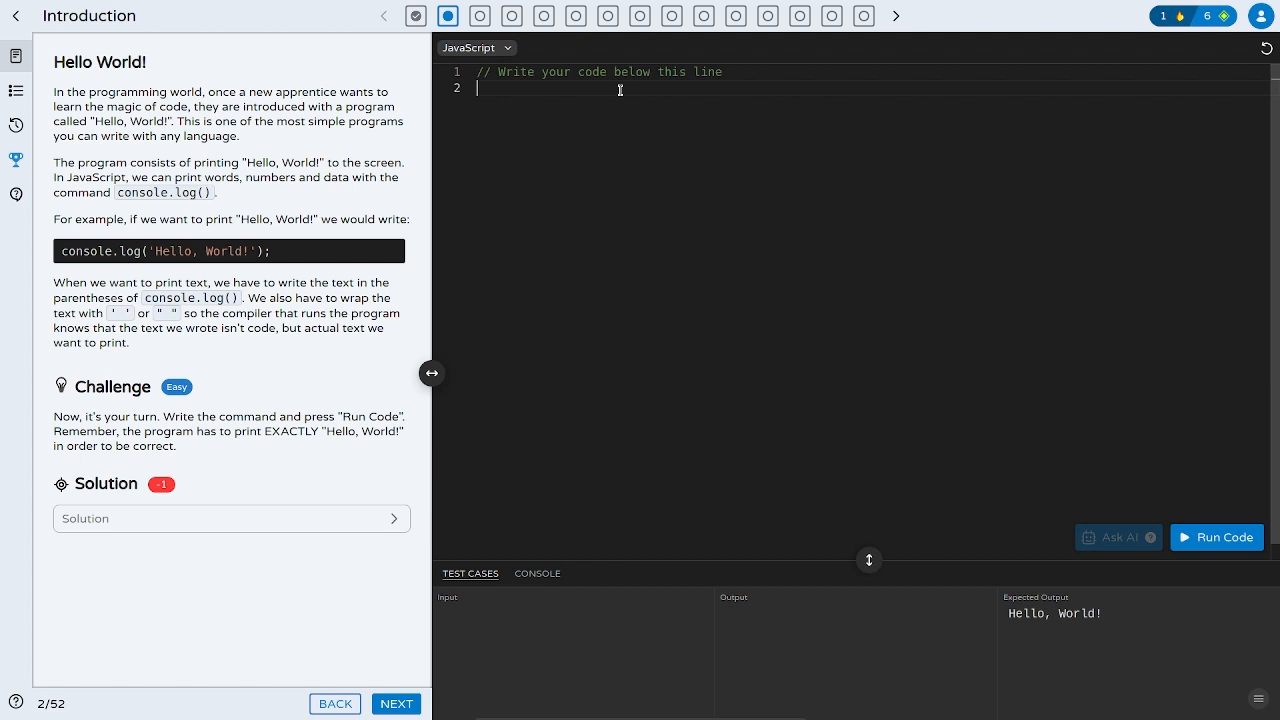
Write console.log('Hello, World!'); with the typo fixed and run it, hitting the daily execution limit notice.
text(console)
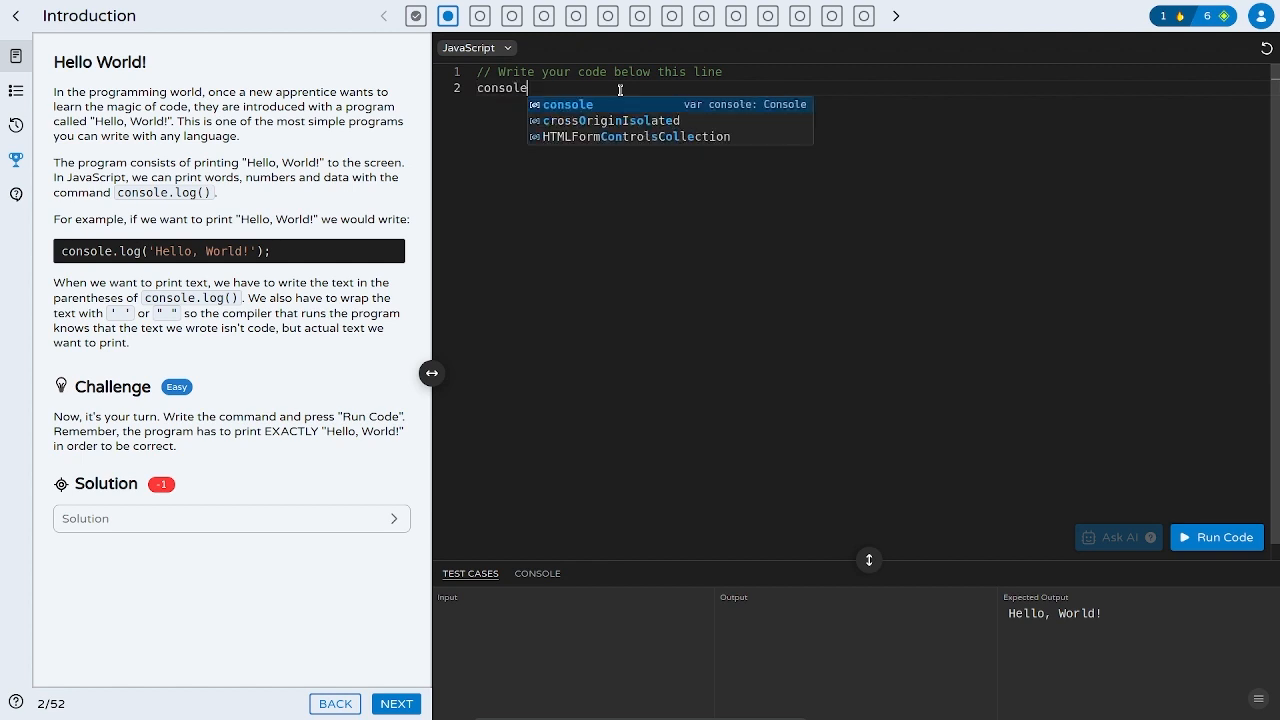
text(.log()
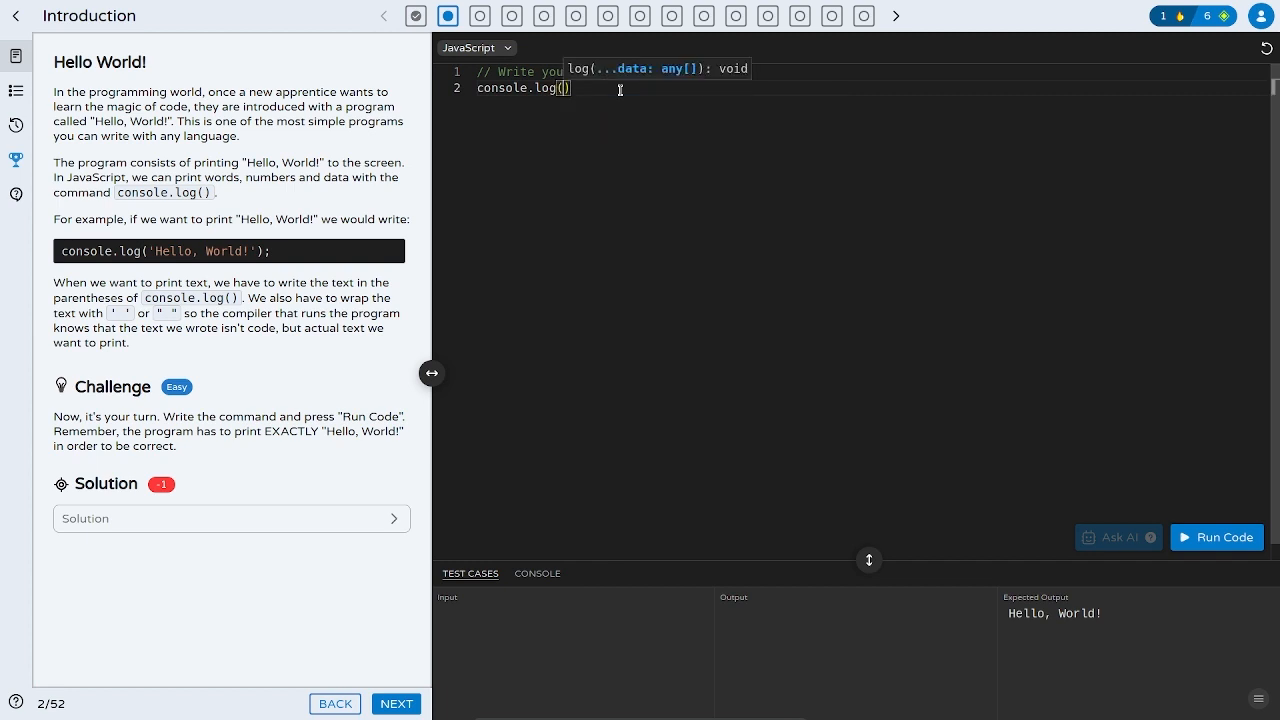
text('Hello')
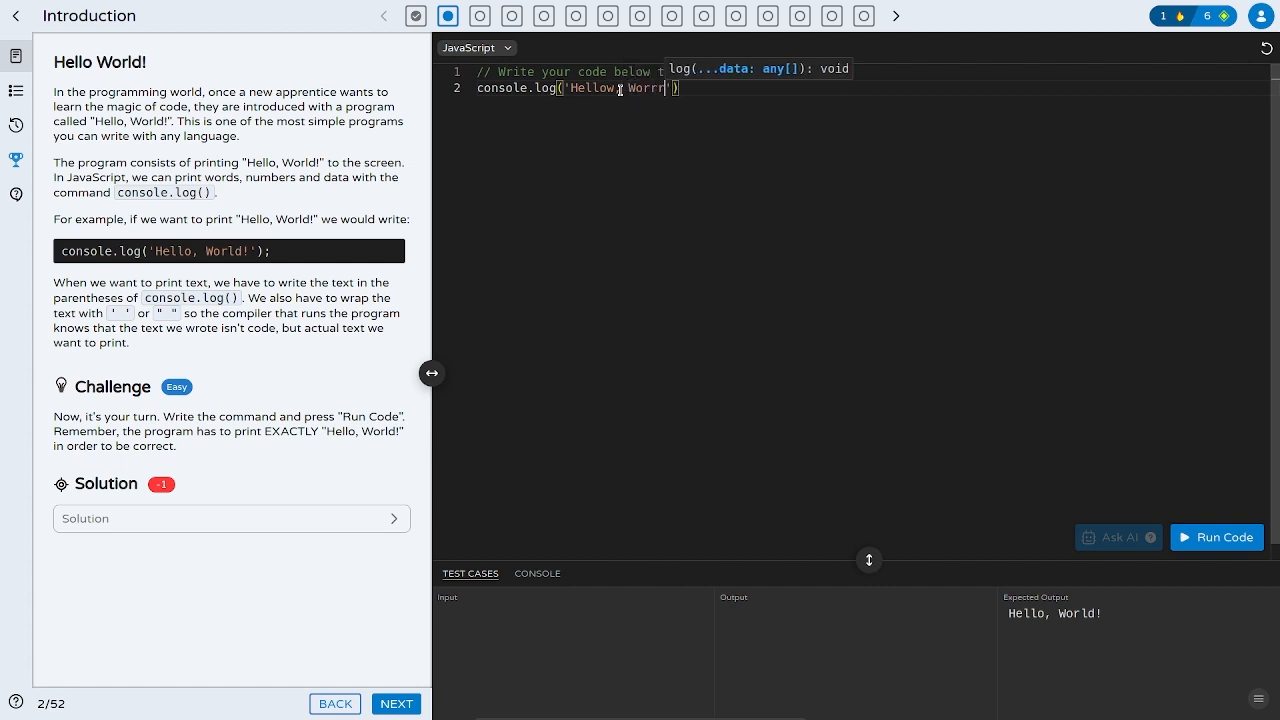
key(Backspace)
text(ld!)
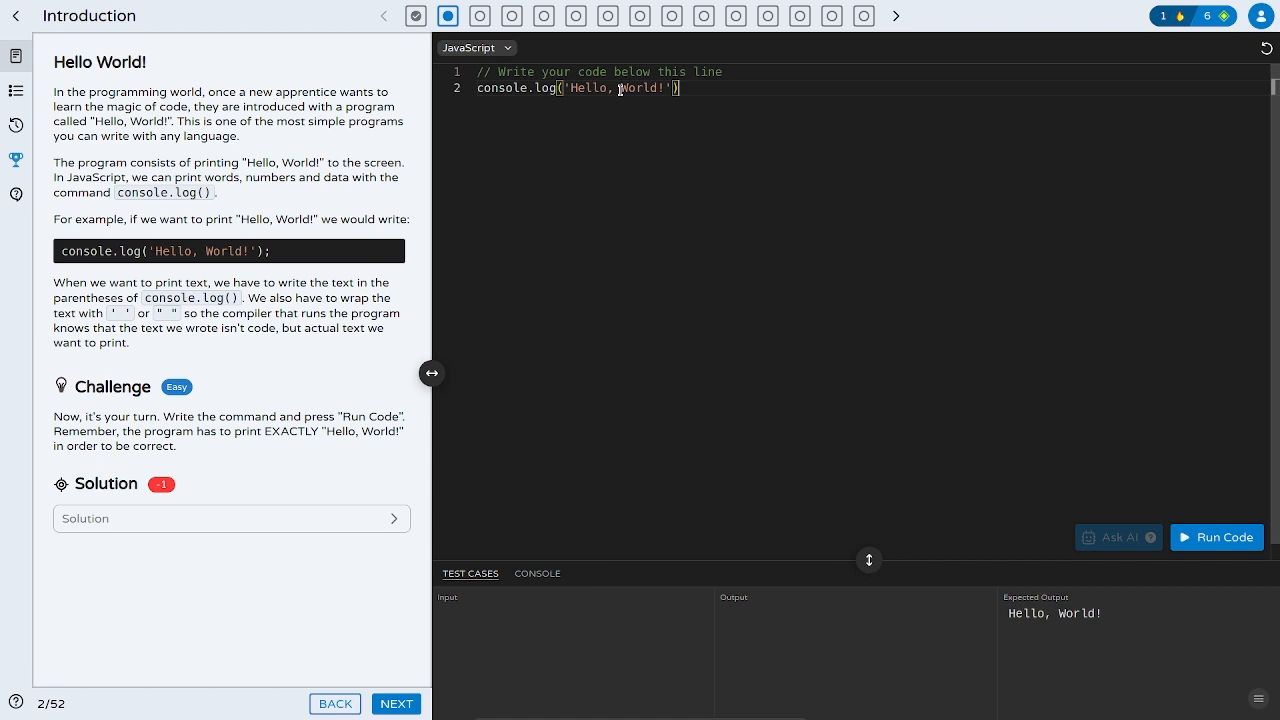
text(;)
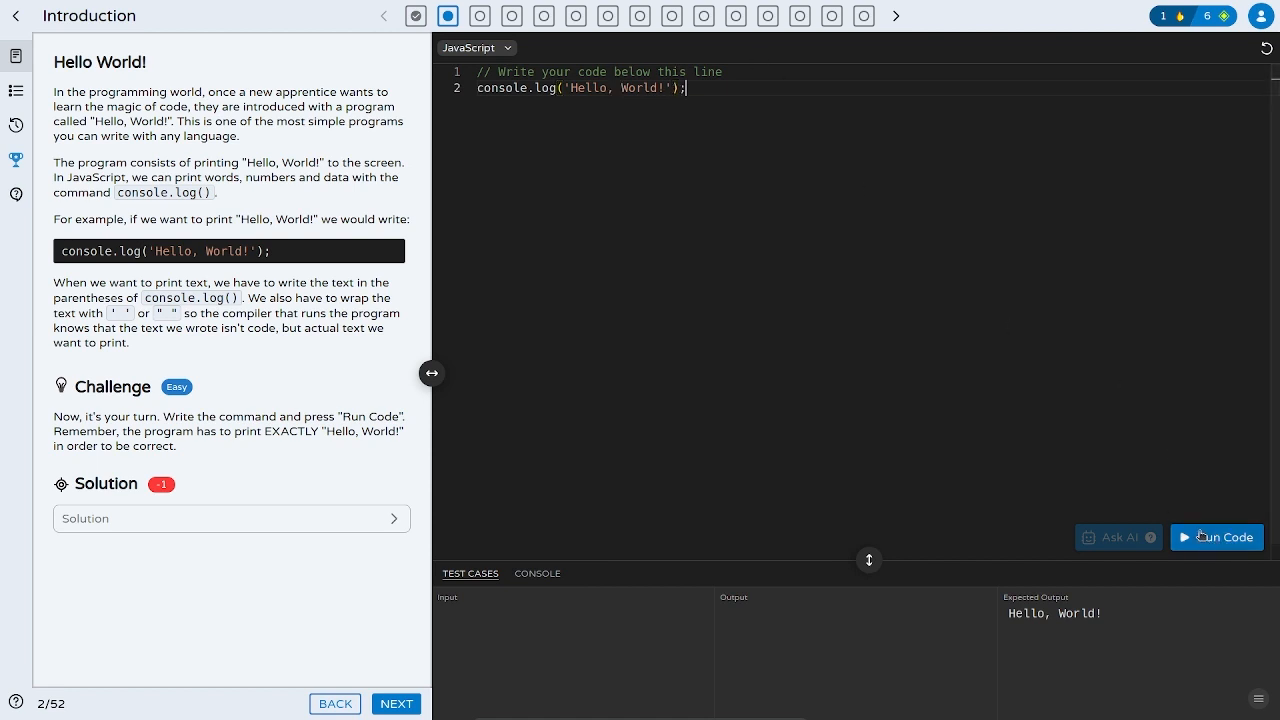
click(1216, 536)
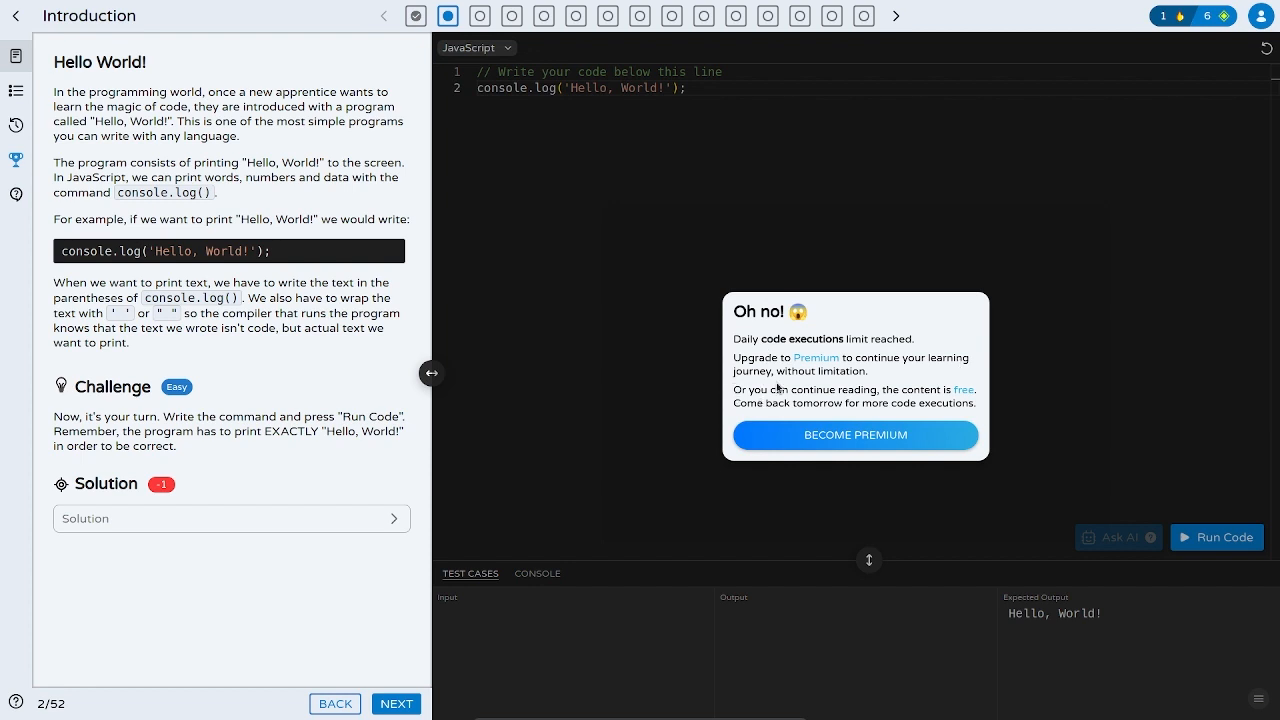
mouse_move(768, 420)
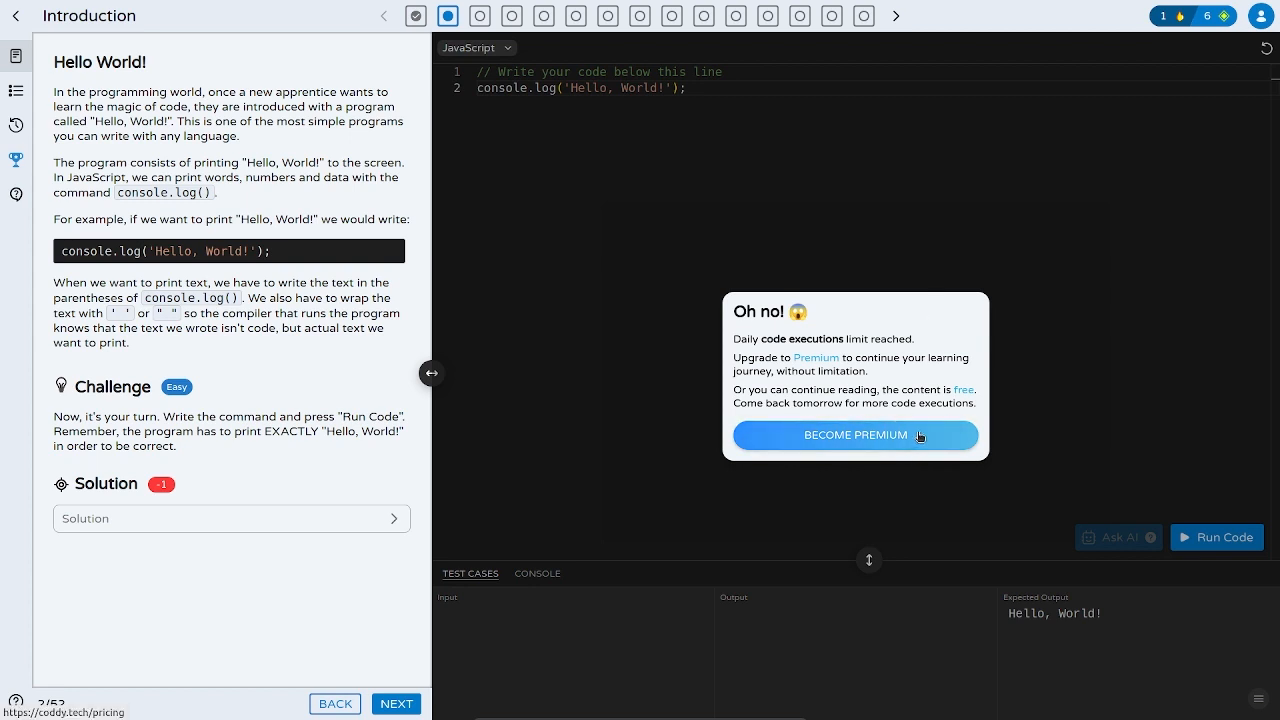
mouse_move(952, 404)
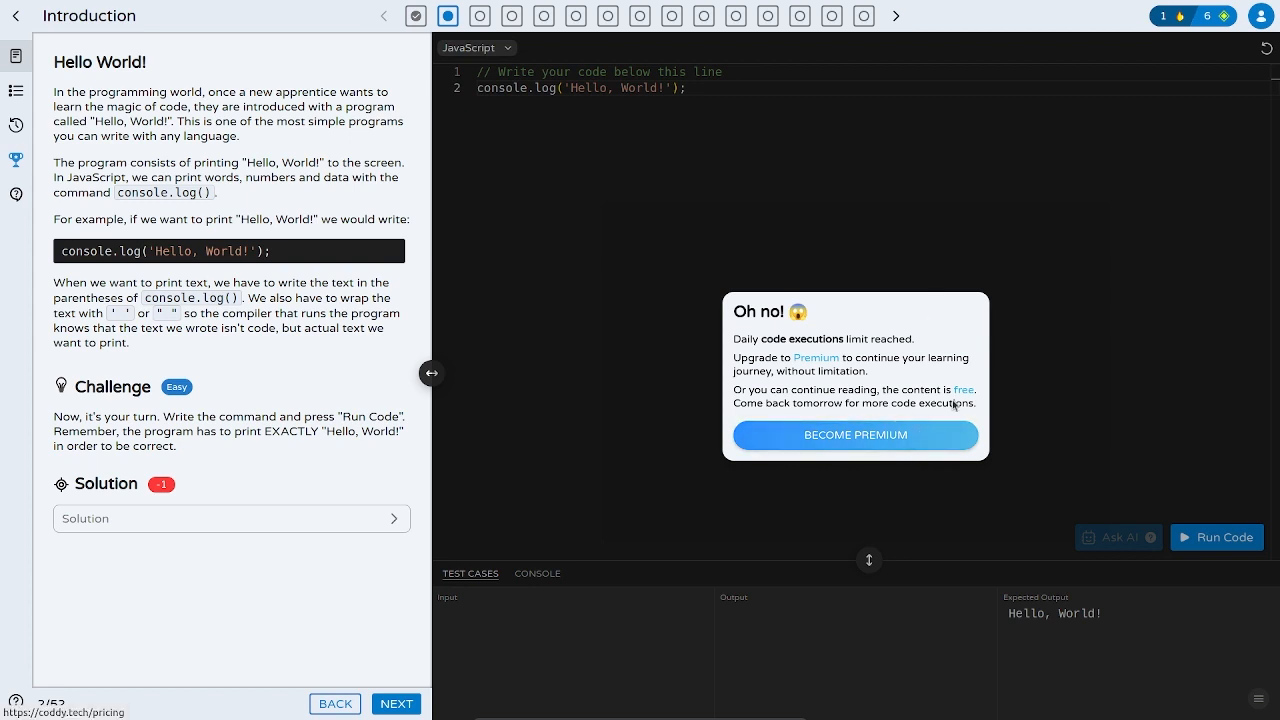
mouse_move(950, 444)
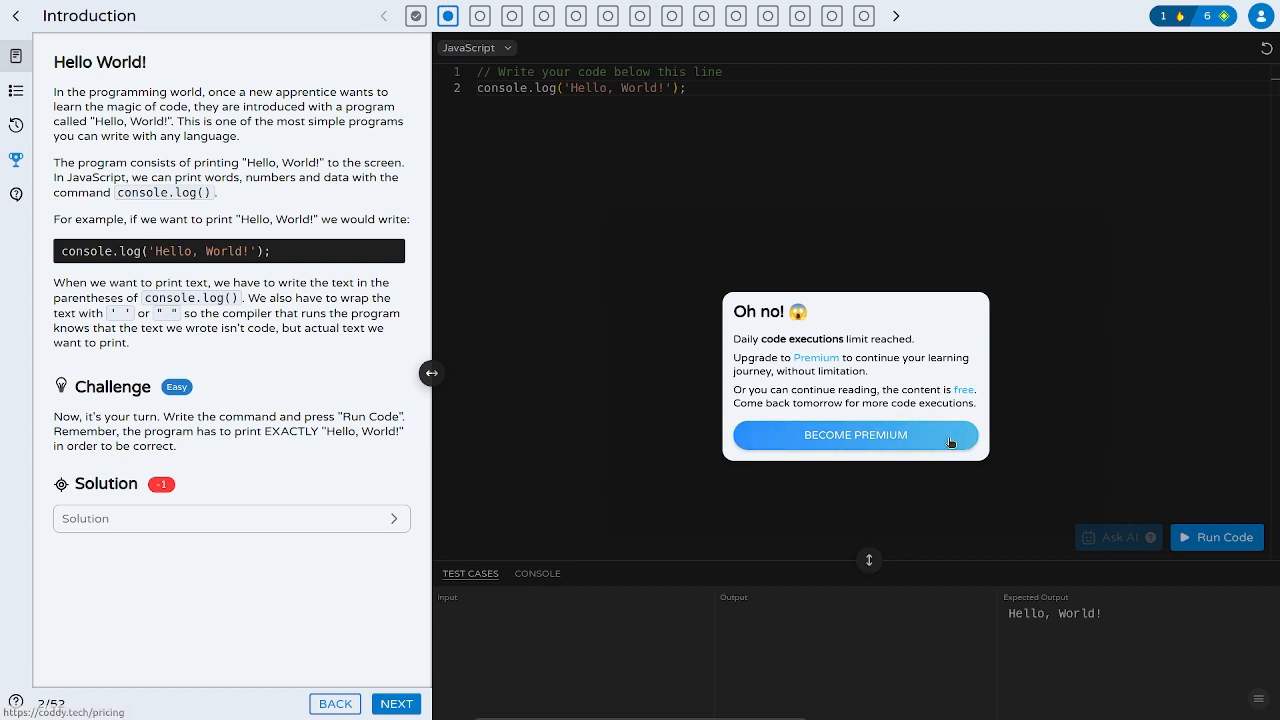
mouse_move(912, 384)
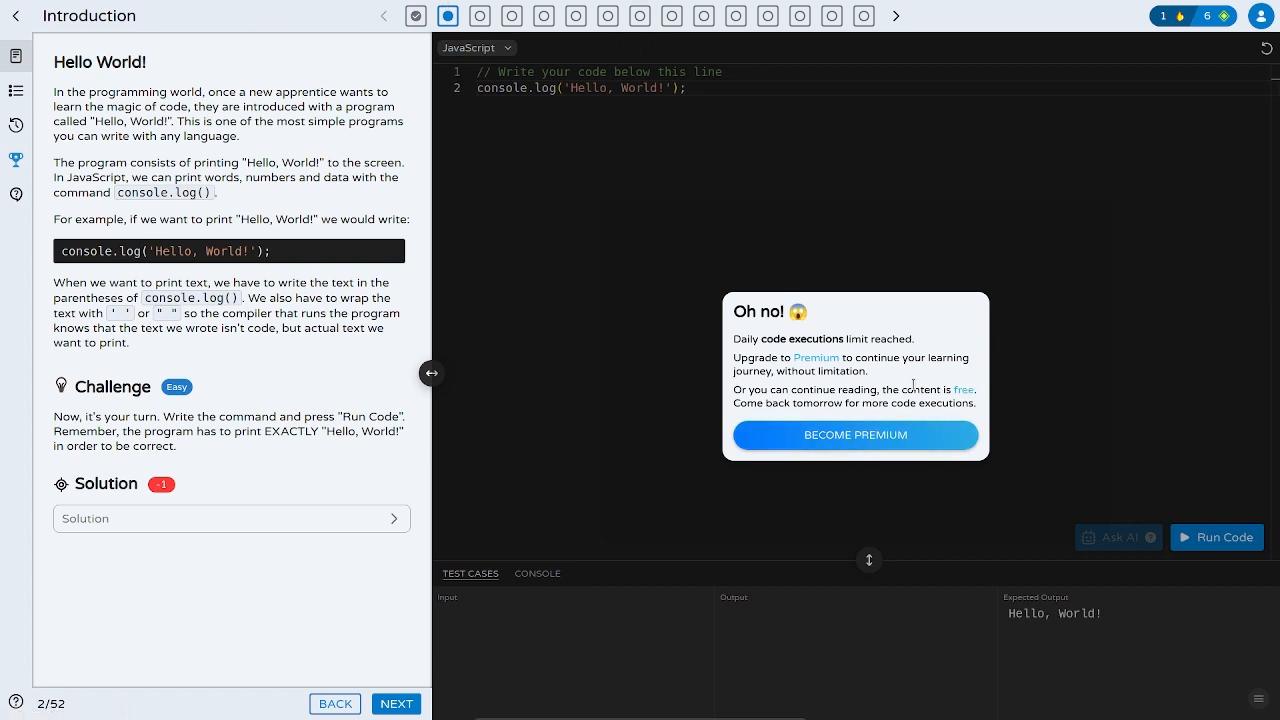
click(856, 436)
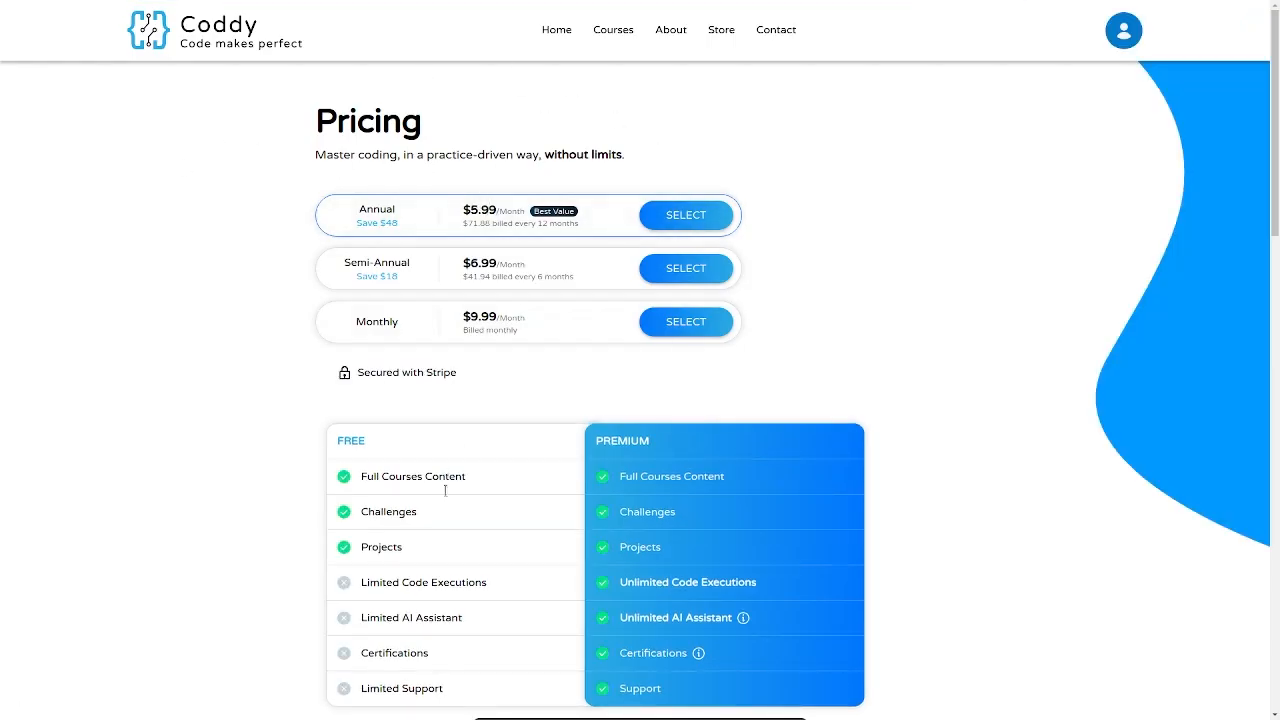
mouse_move(784, 440)
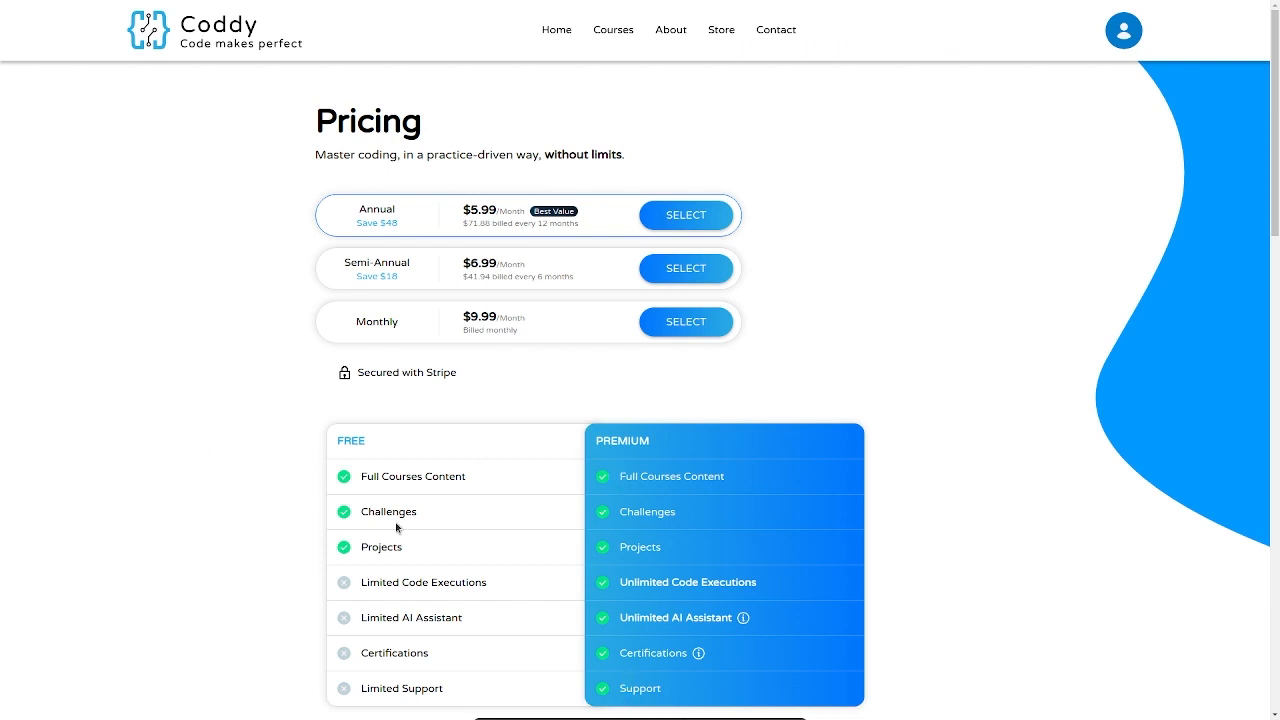
mouse_move(404, 692)
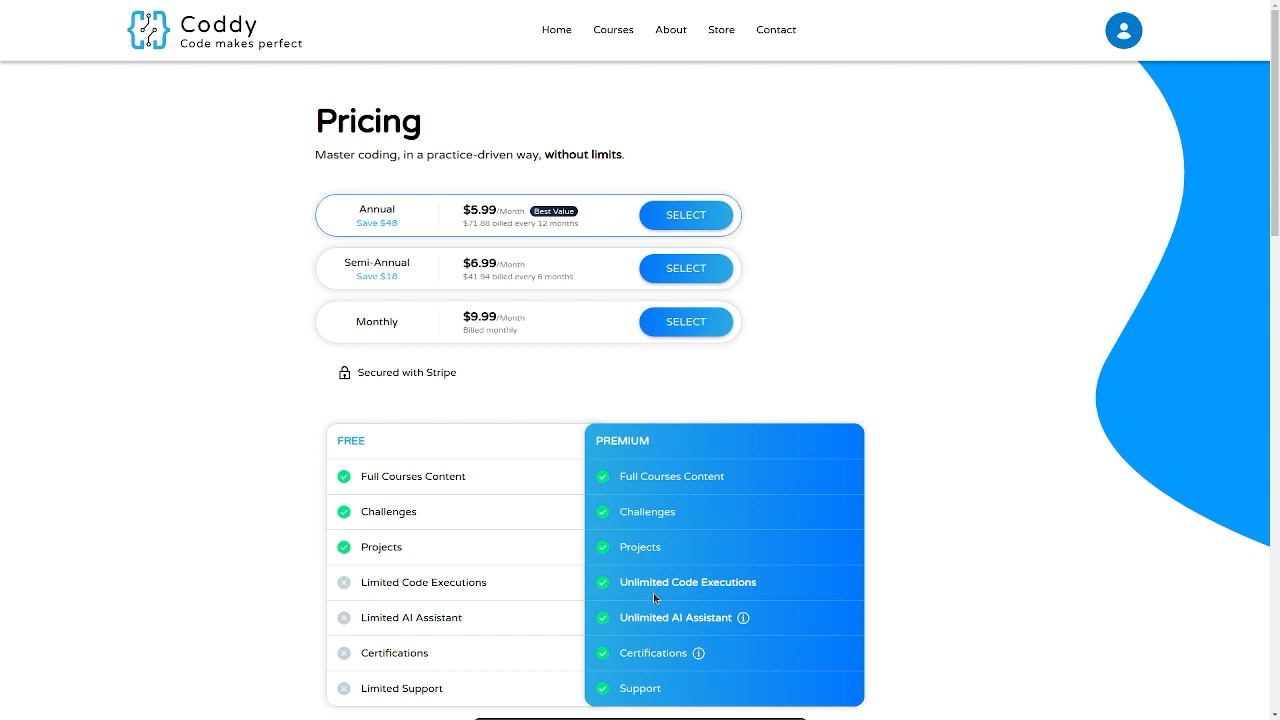
mouse_move(712, 618)
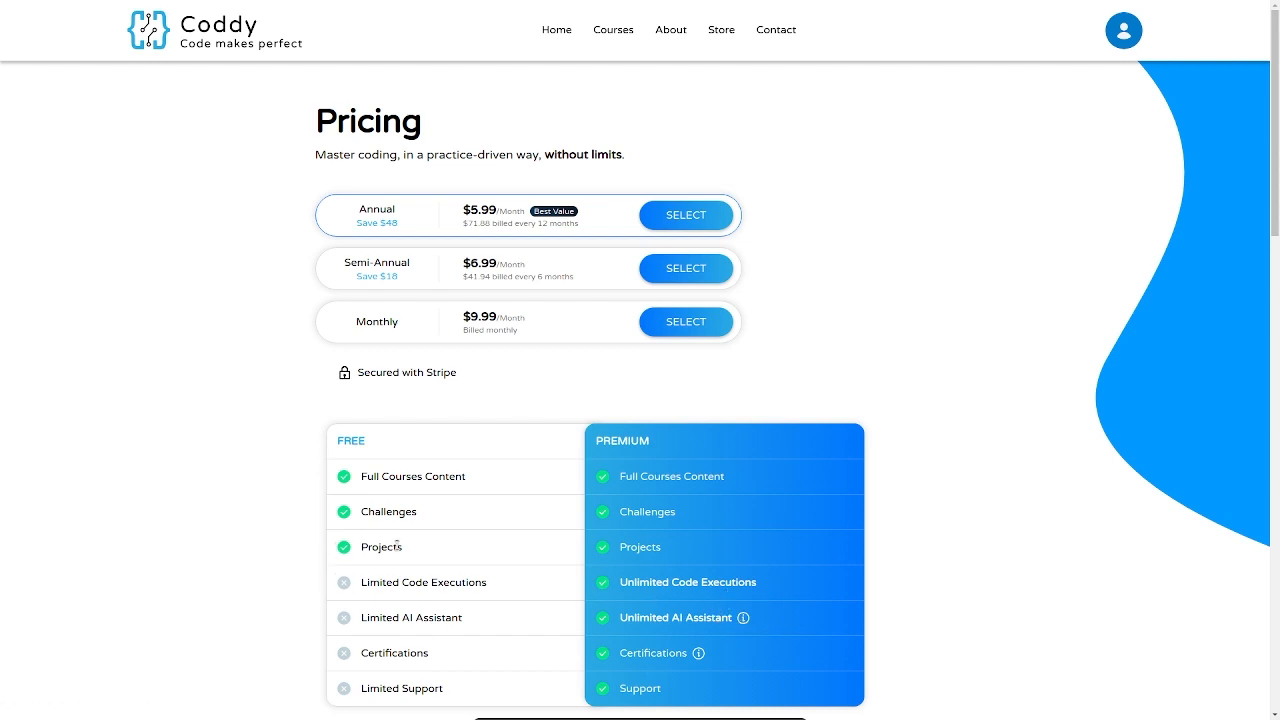
mouse_move(332, 484)
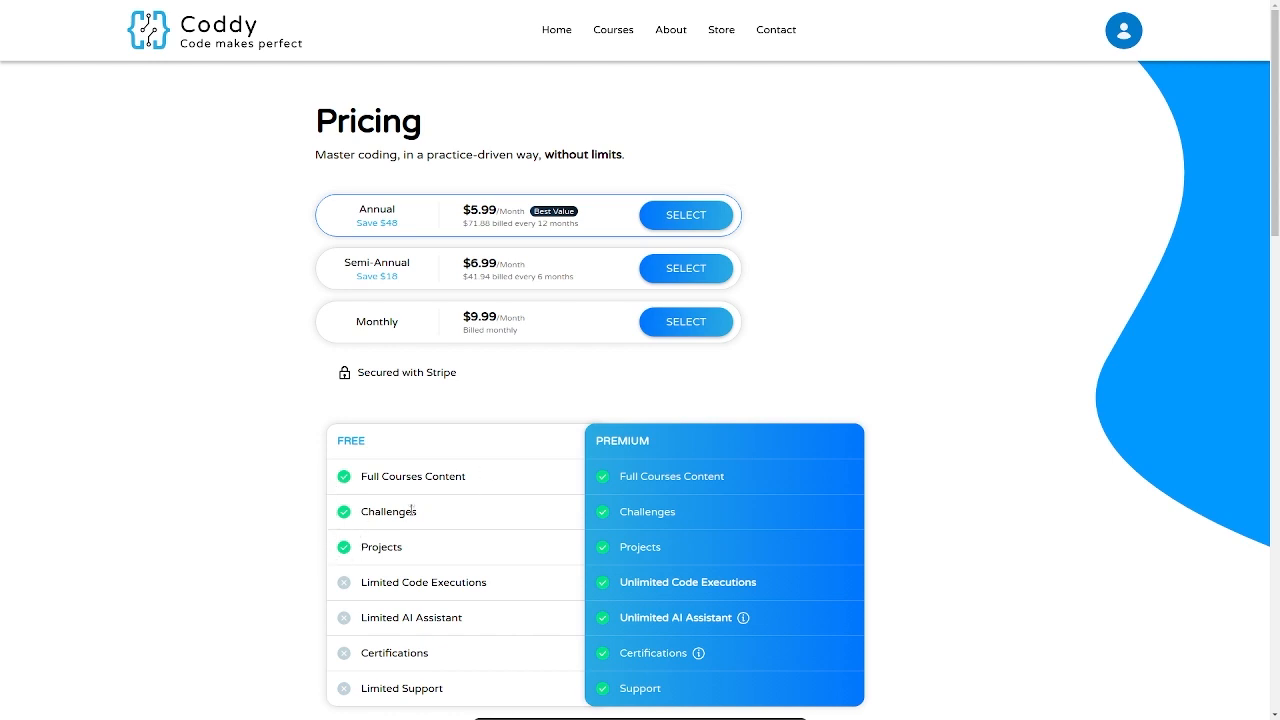
mouse_move(896, 230)
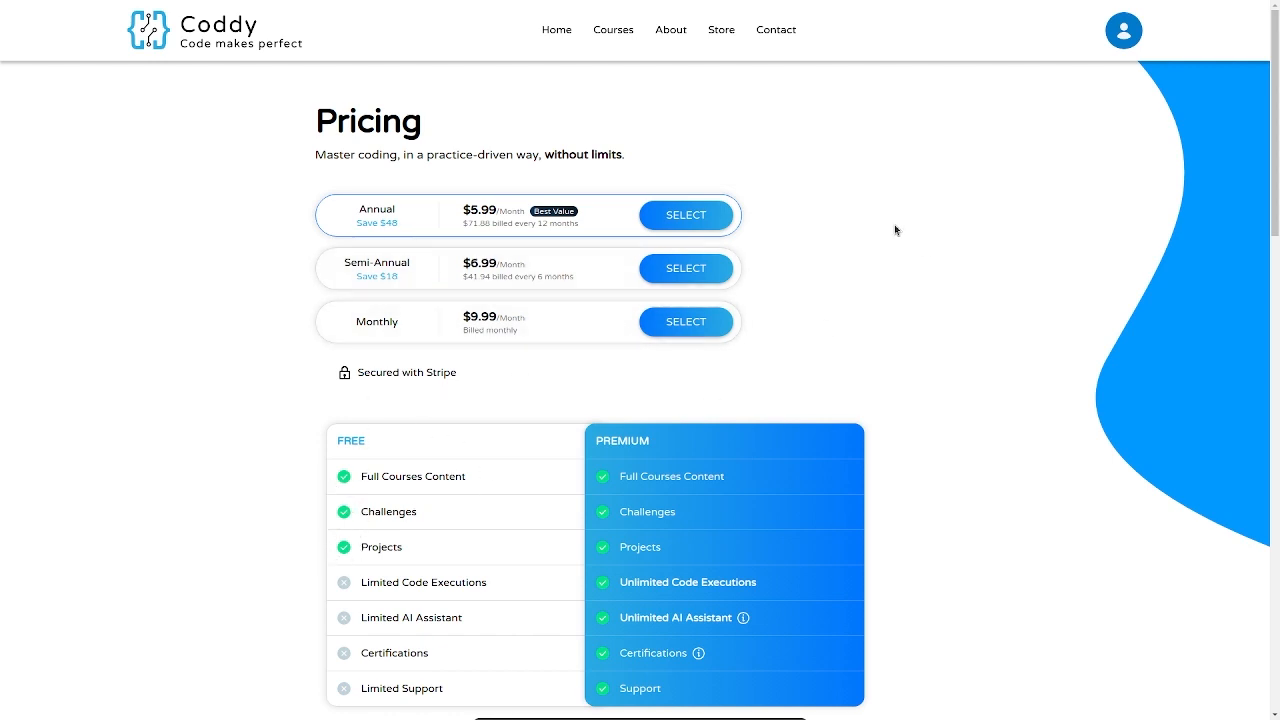
mouse_move(564, 228)
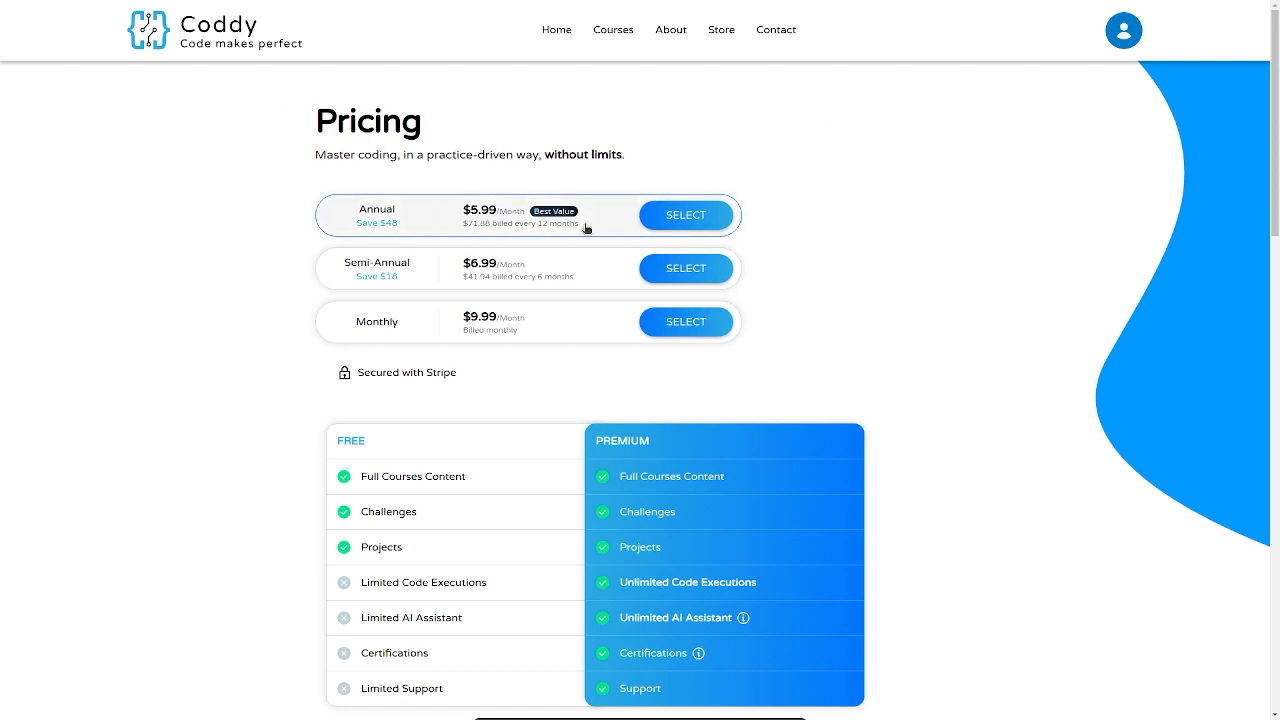
mouse_move(130, 332)
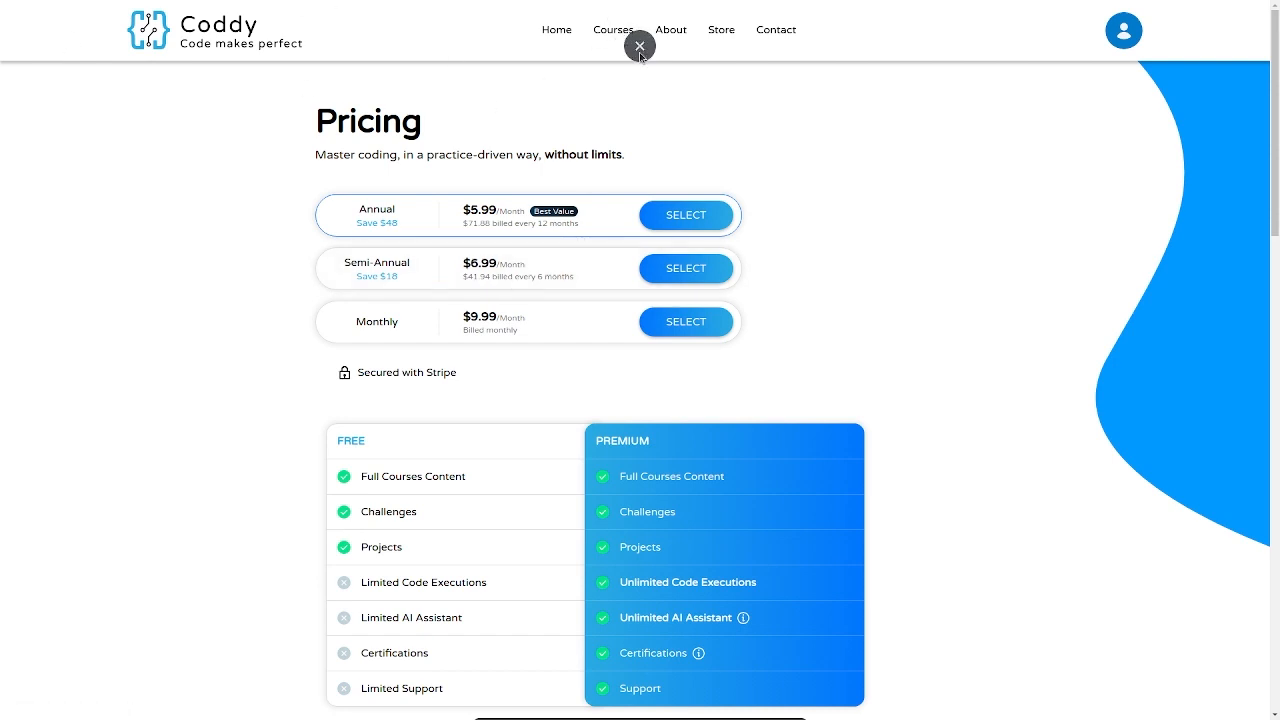
Stay on the pricing page comparing the free and premium plans.
click(640, 46)
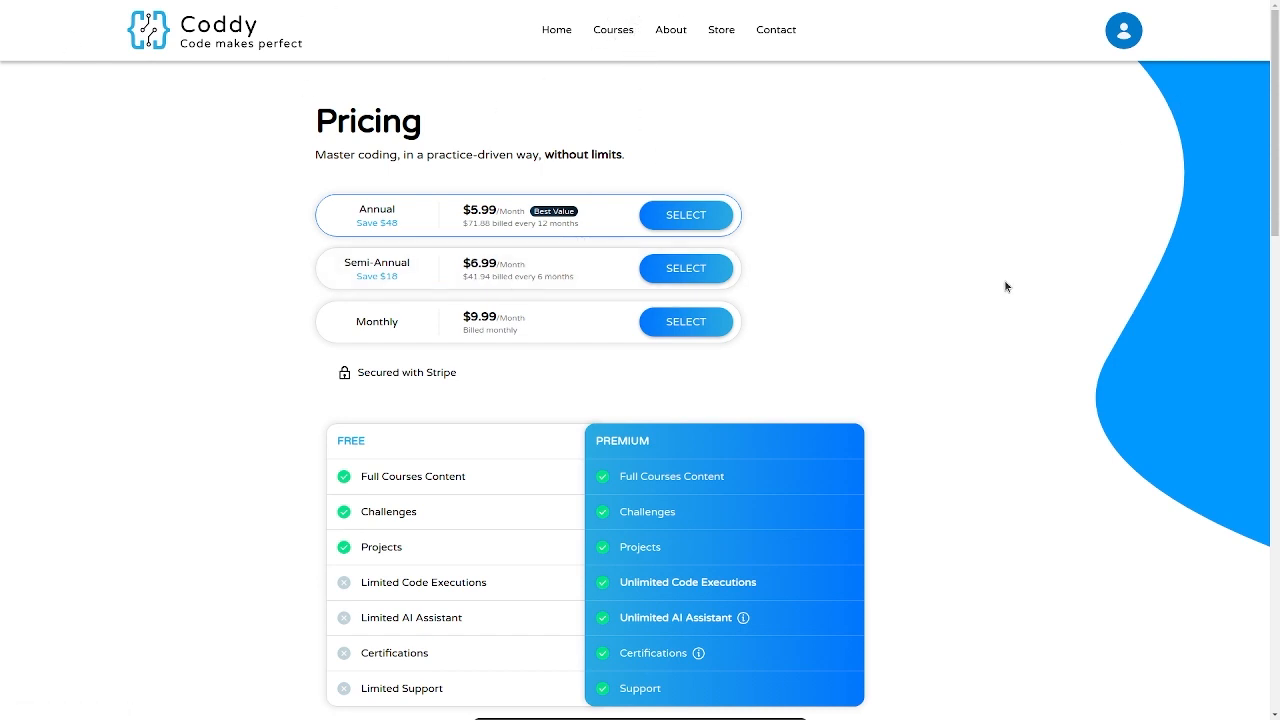
mouse_move(240, 160)
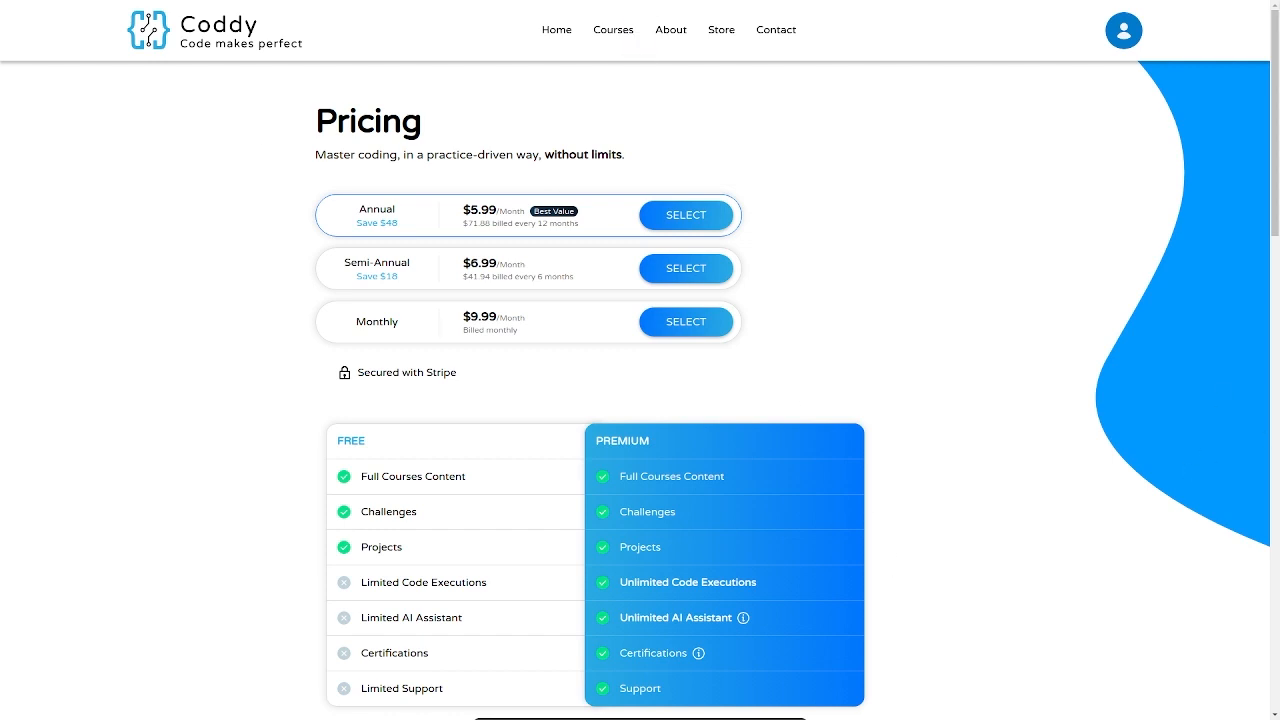
Scroll the pricing page past community and testimonials down to the FAQ and footer.
scroll(down, 3)
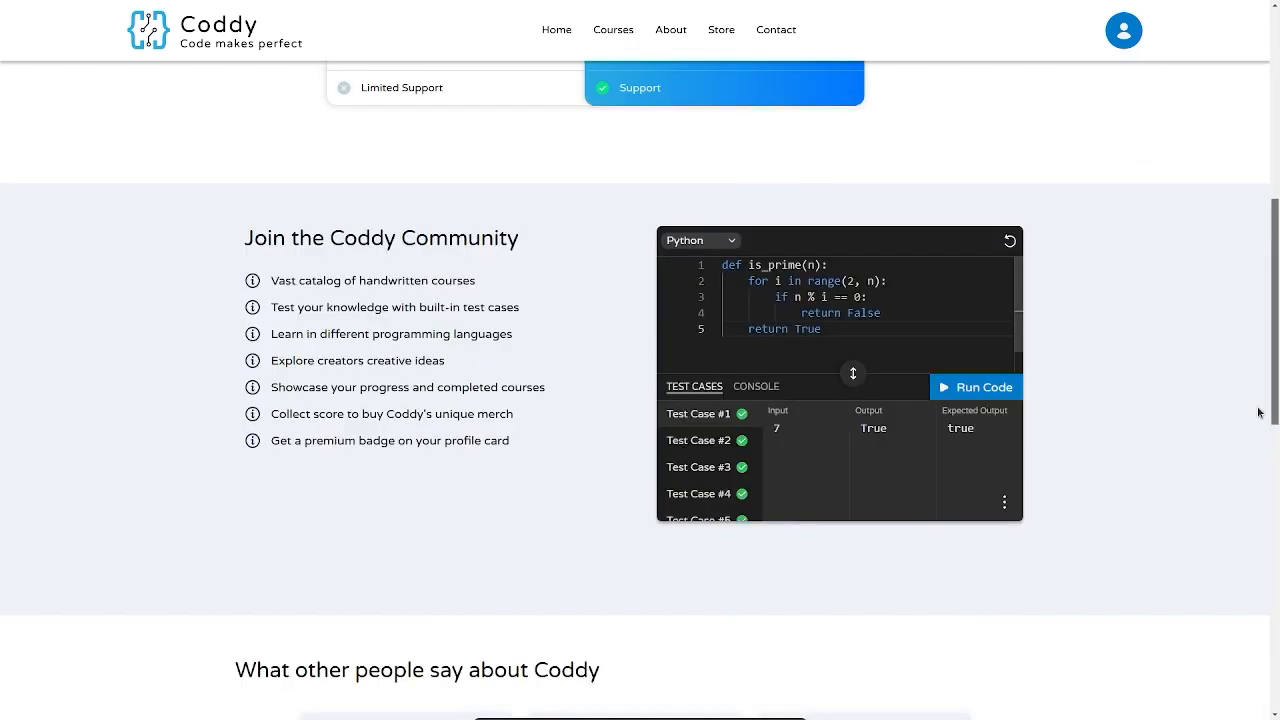
scroll(down, 3)
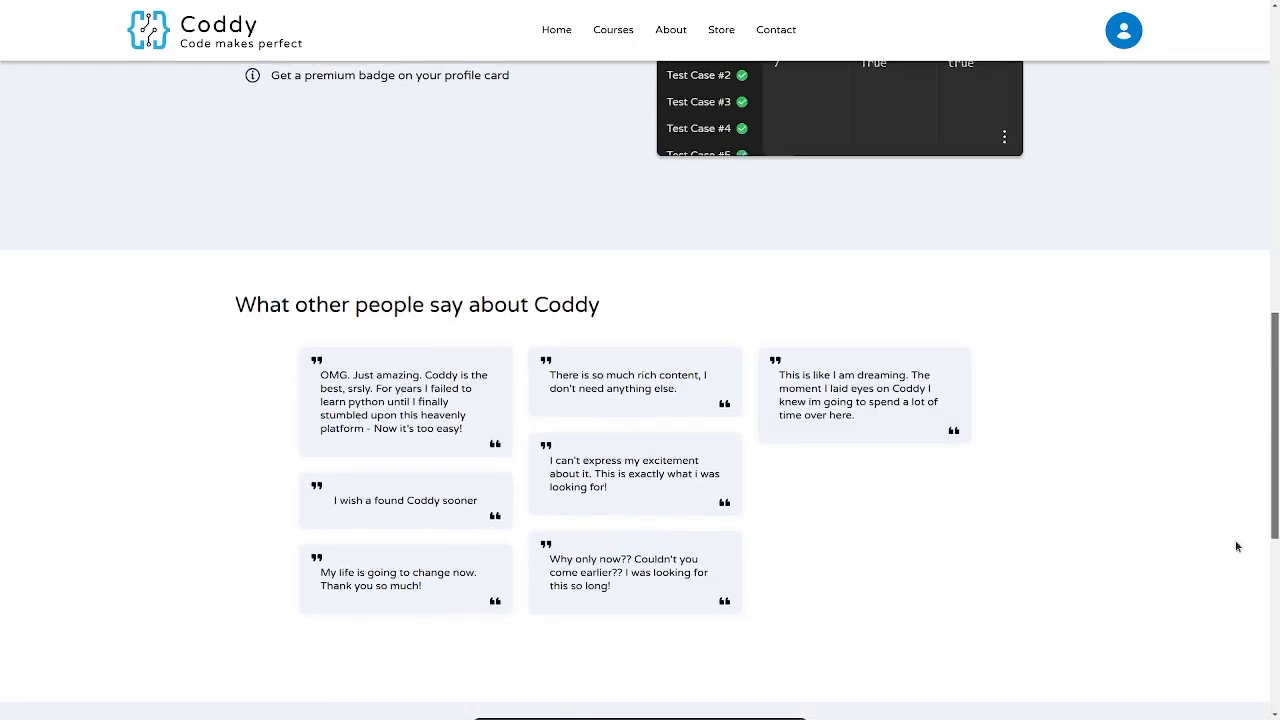
scroll(down, 3)
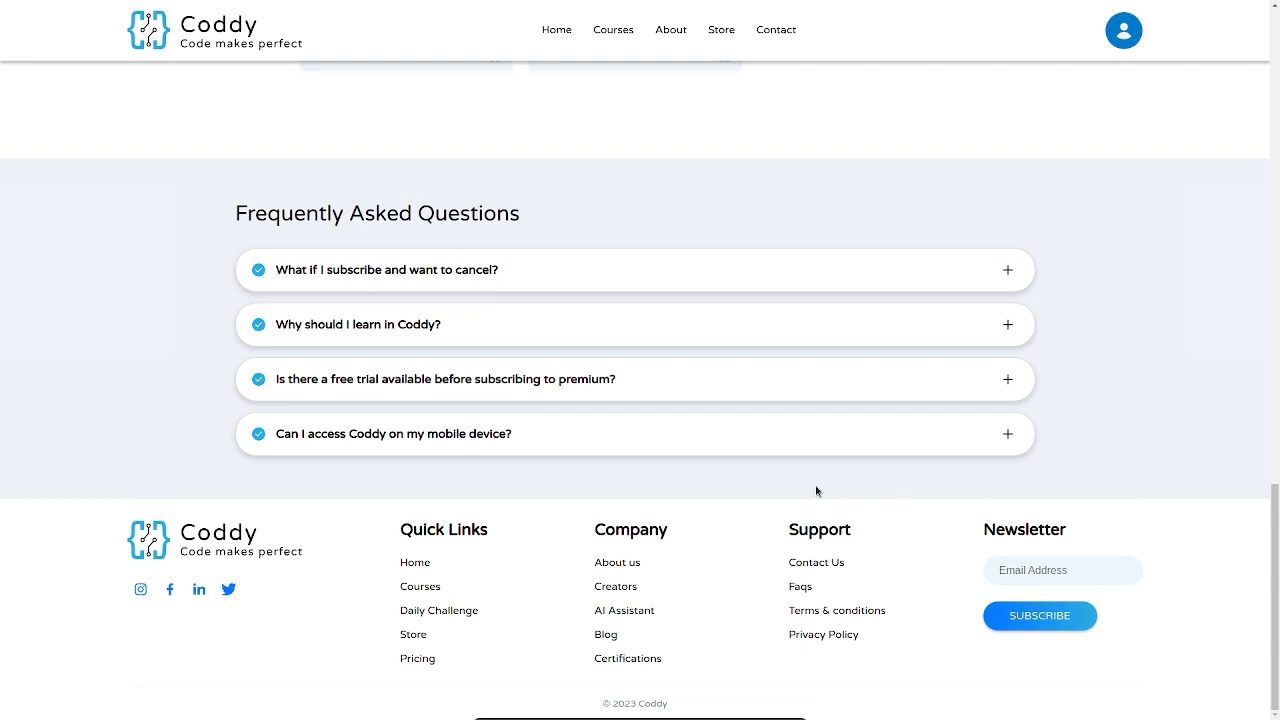
mouse_move(1272, 572)
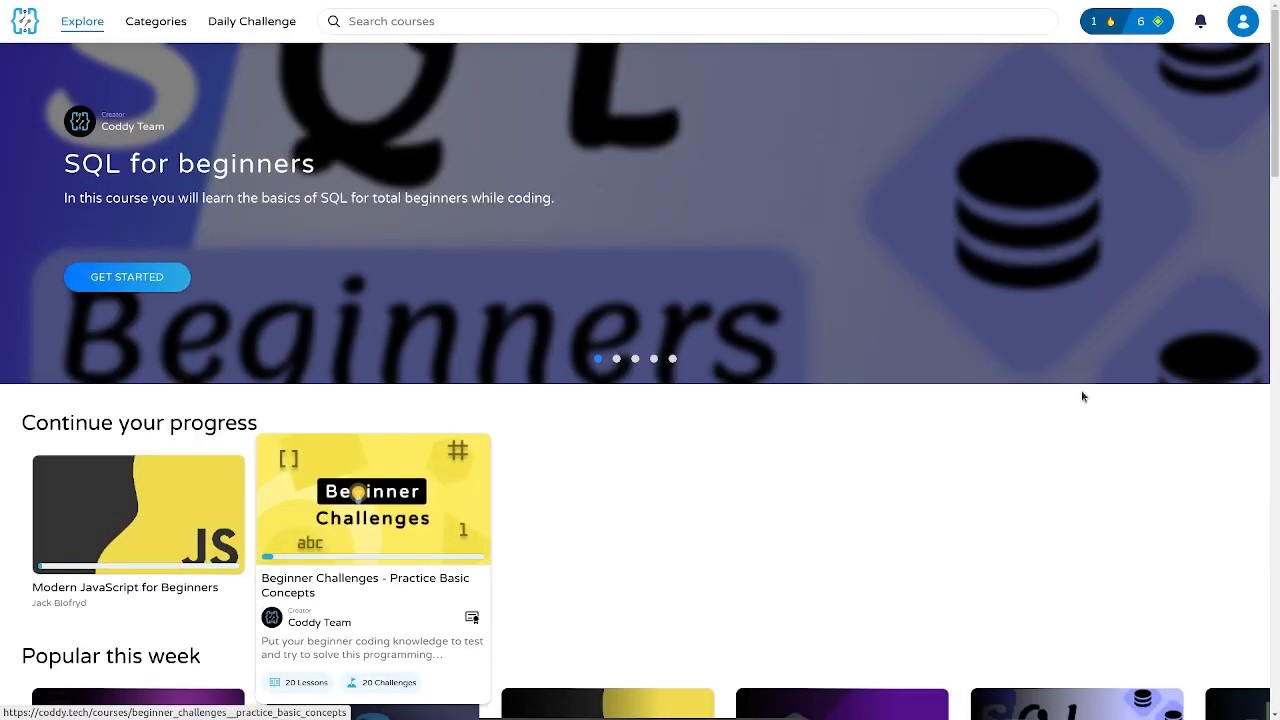
mouse_move(844, 484)
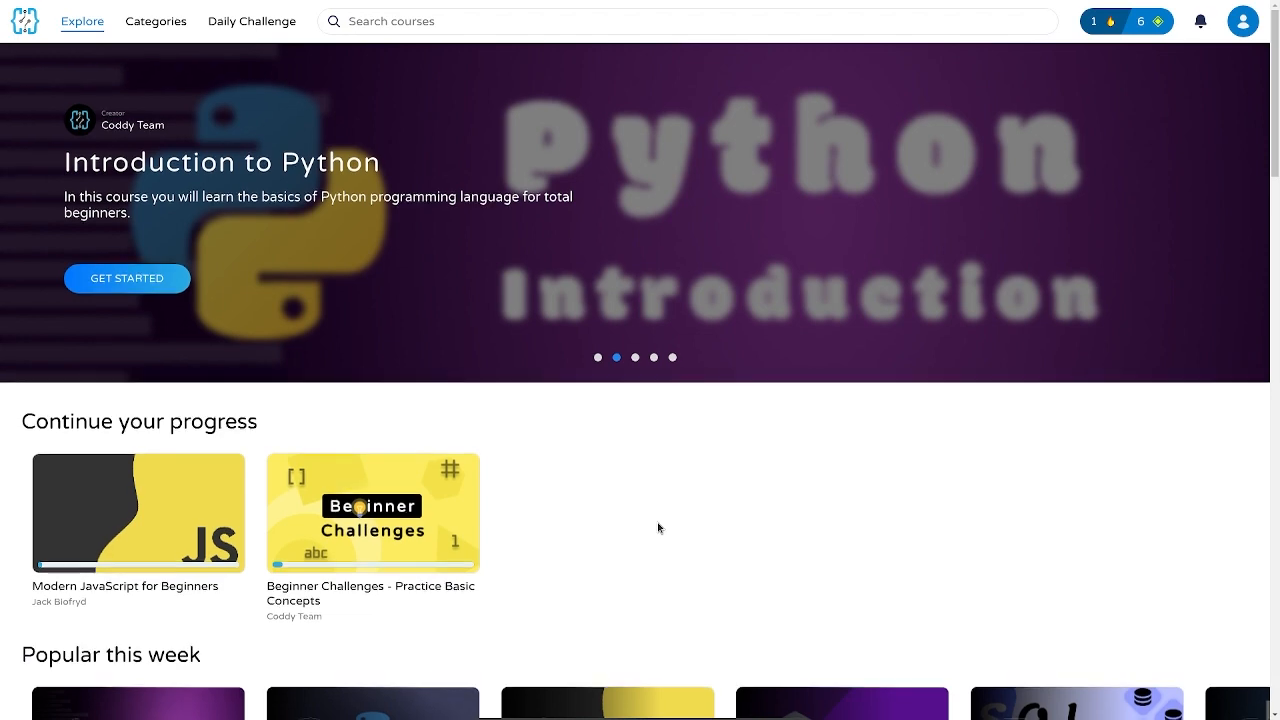
Scroll the Explore page past the course banner down to the Popular this week list.
scroll(down, 3)
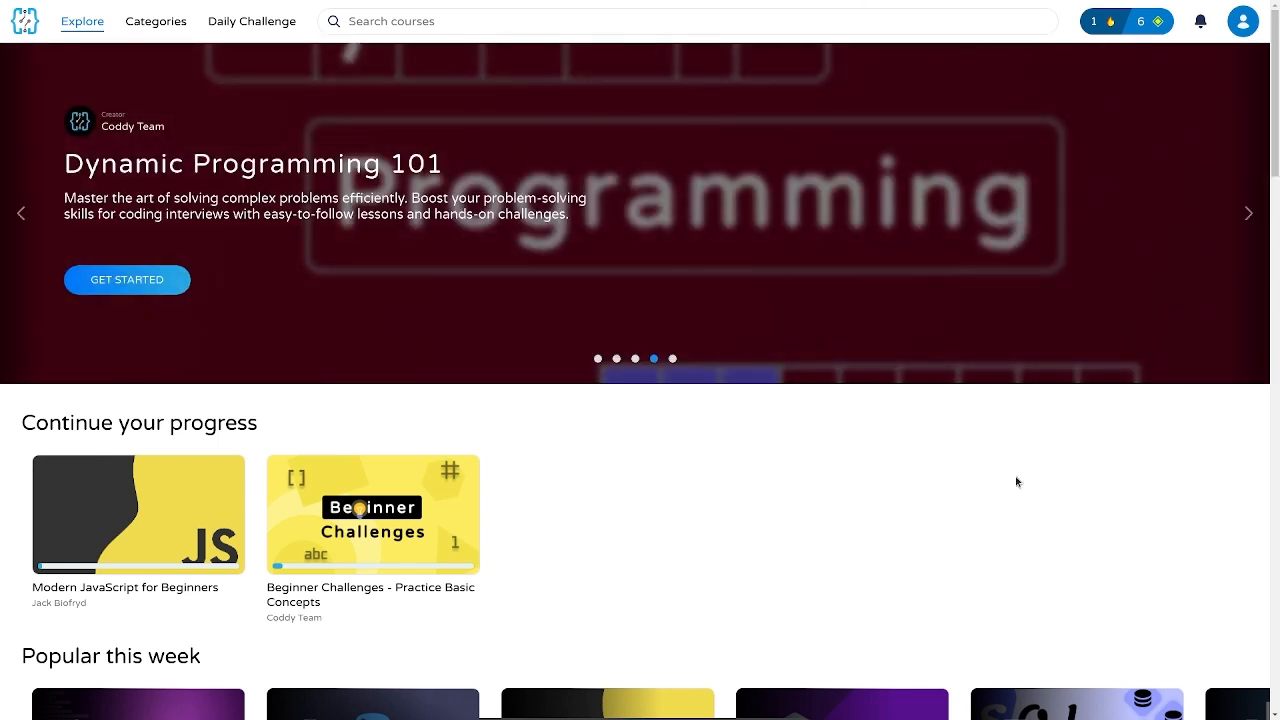
mouse_move(936, 556)
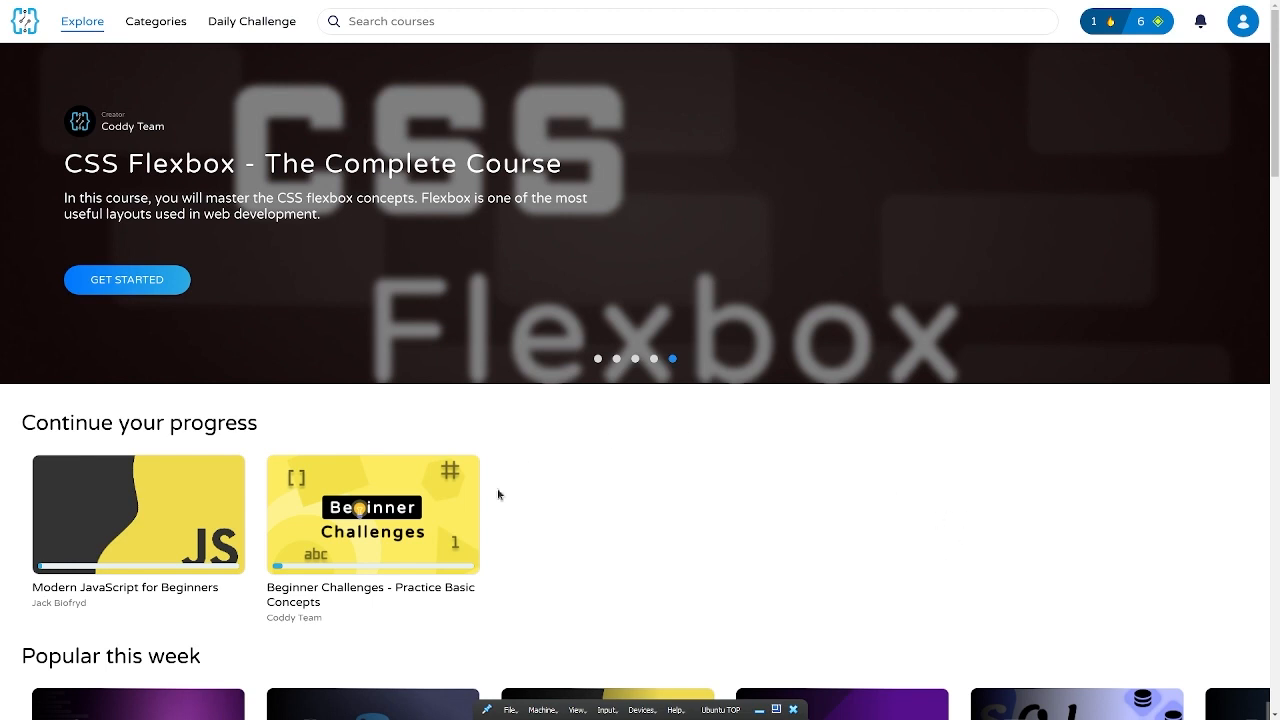
scroll(down, 3)
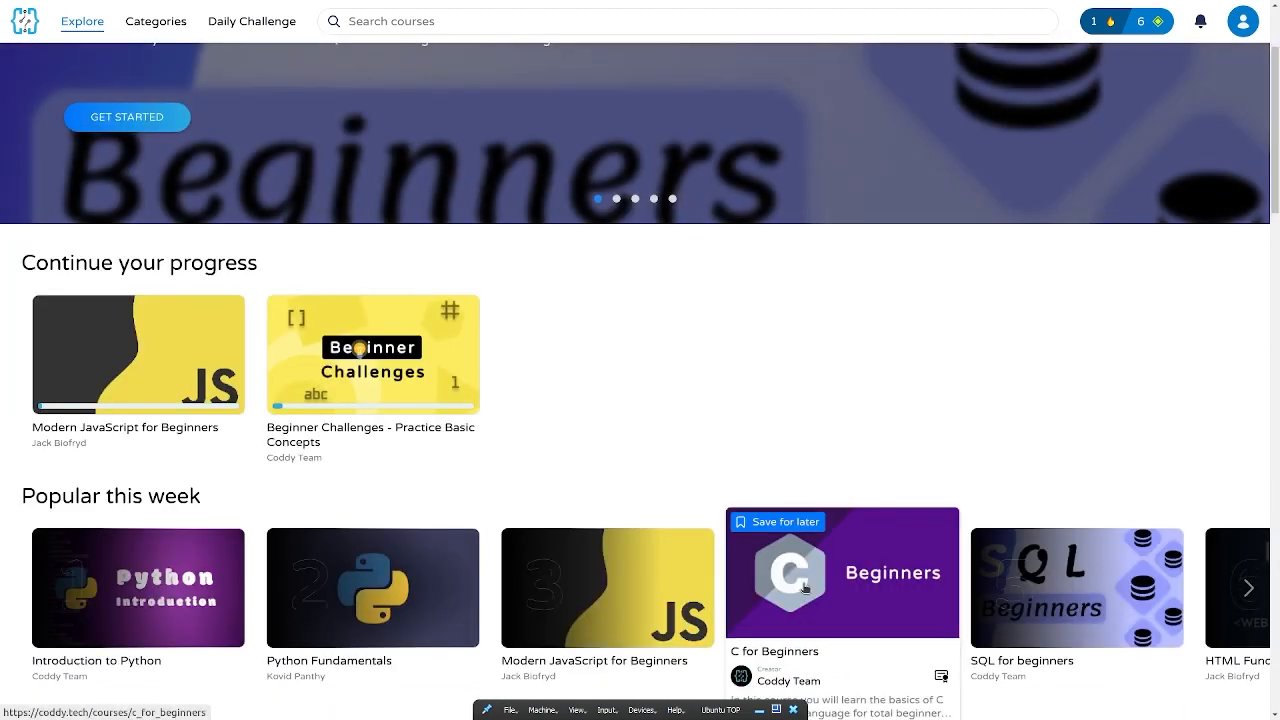